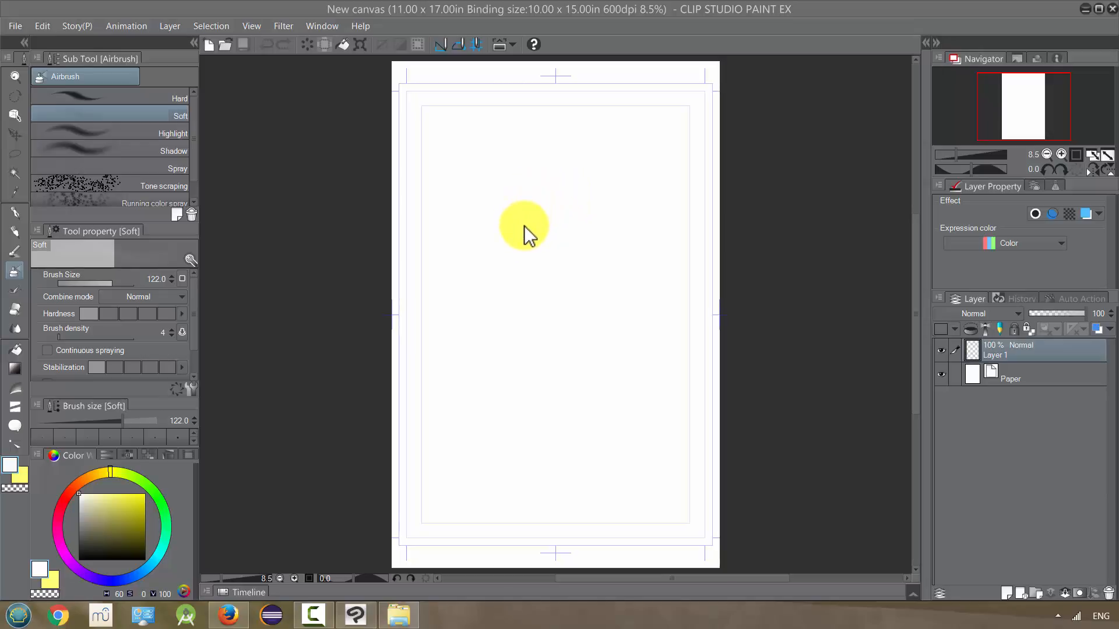
mouse_move(487, 228)
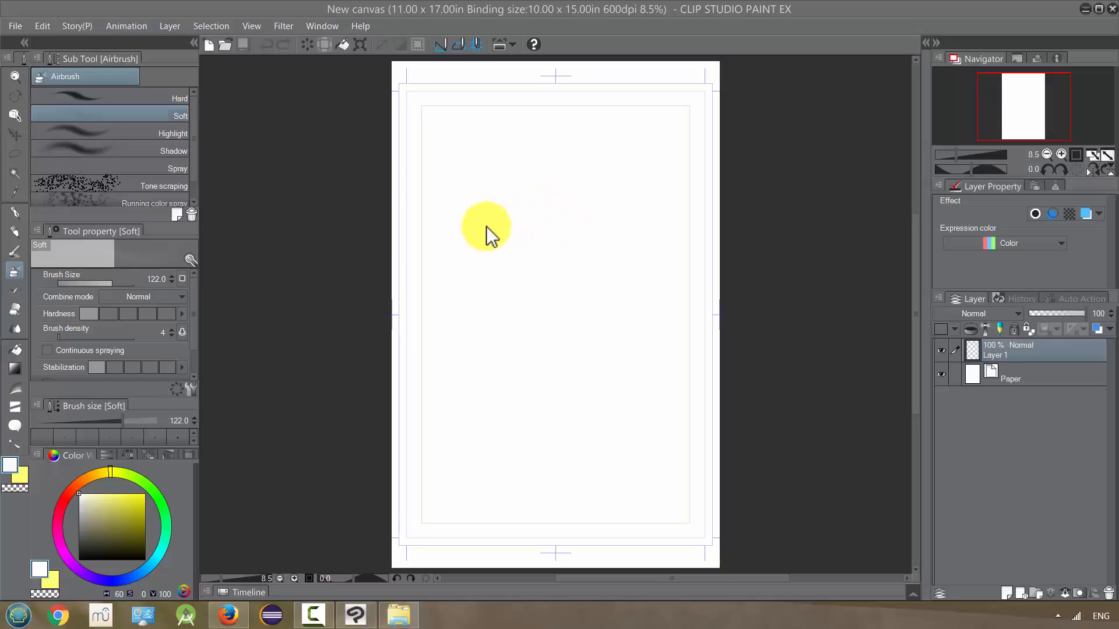
mouse_move(486, 232)
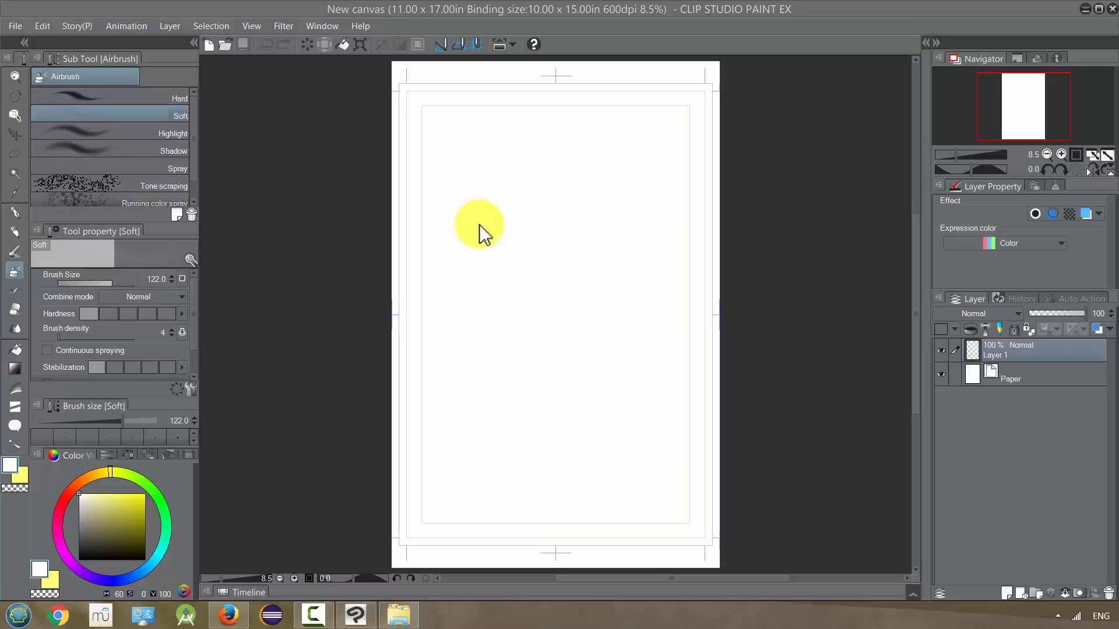
mouse_move(484, 243)
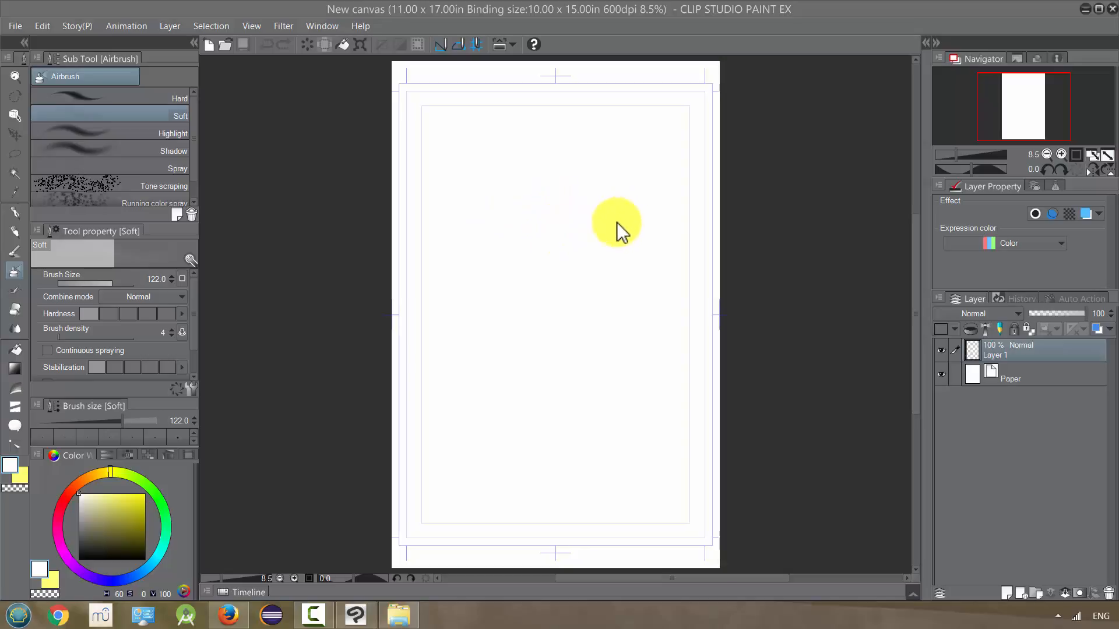
mouse_move(626, 234)
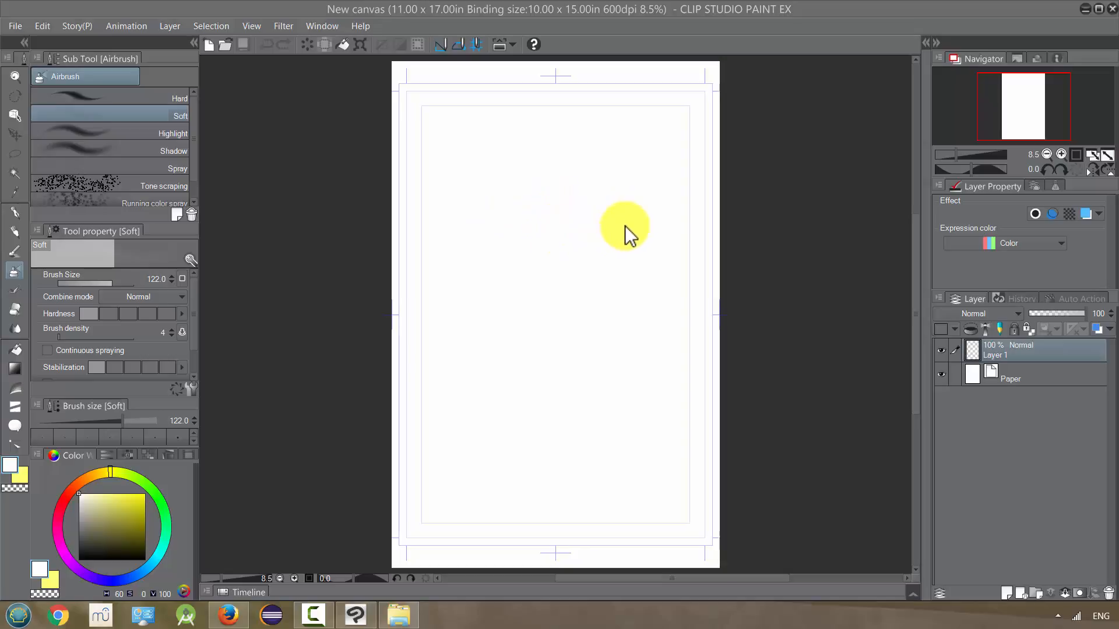
mouse_move(590, 218)
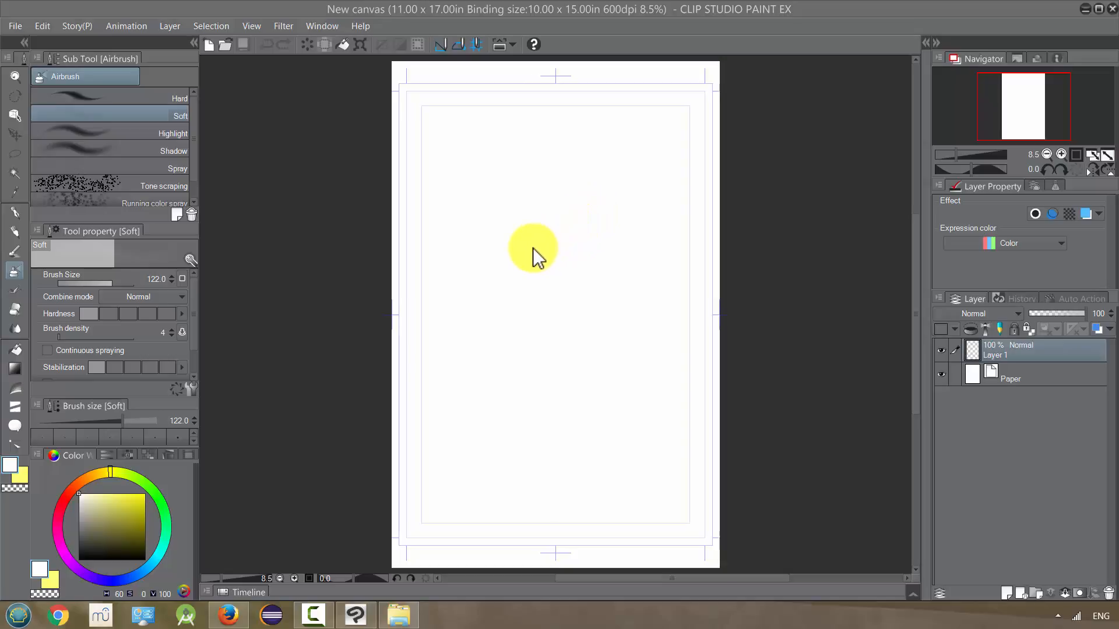
mouse_move(542, 254)
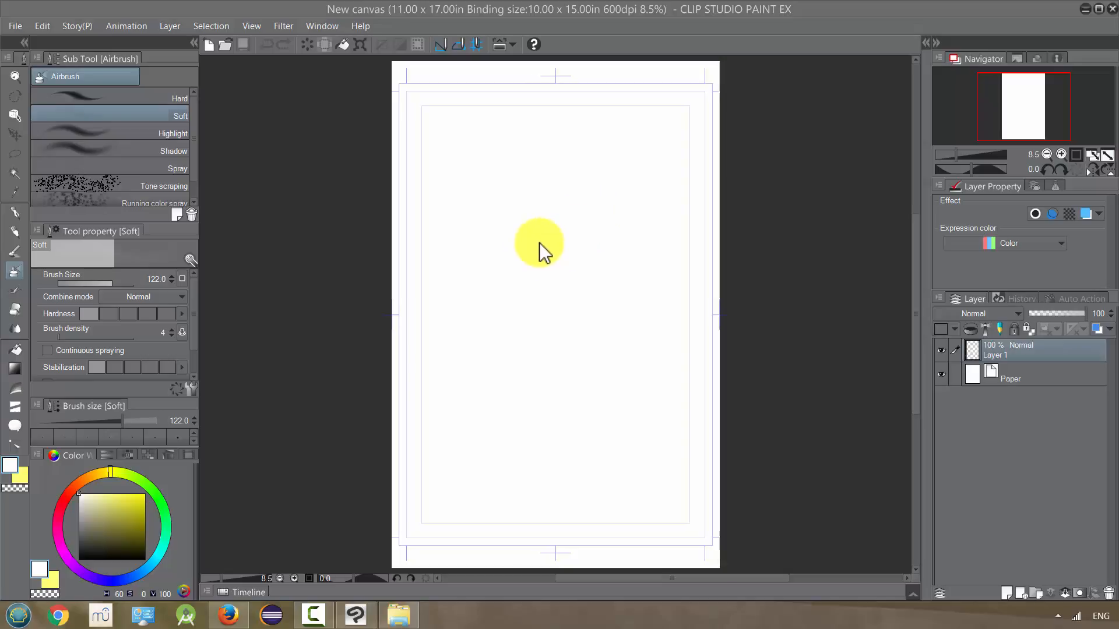
mouse_move(531, 246)
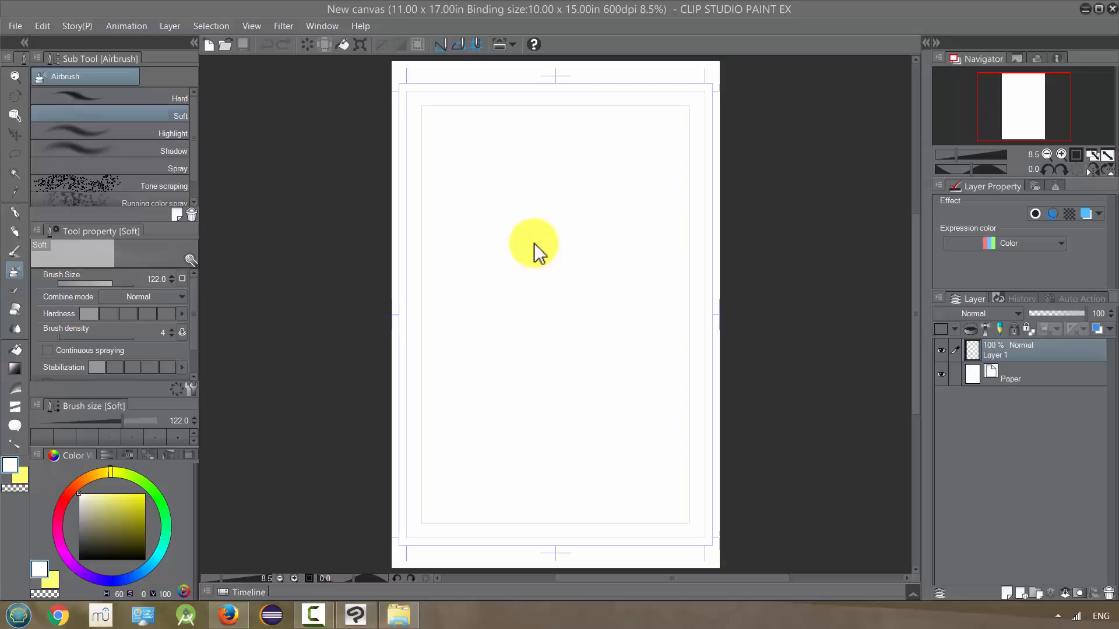
Import the Modigliani_8.jpg portrait onto the canvas as a new layer
left_click(14, 26)
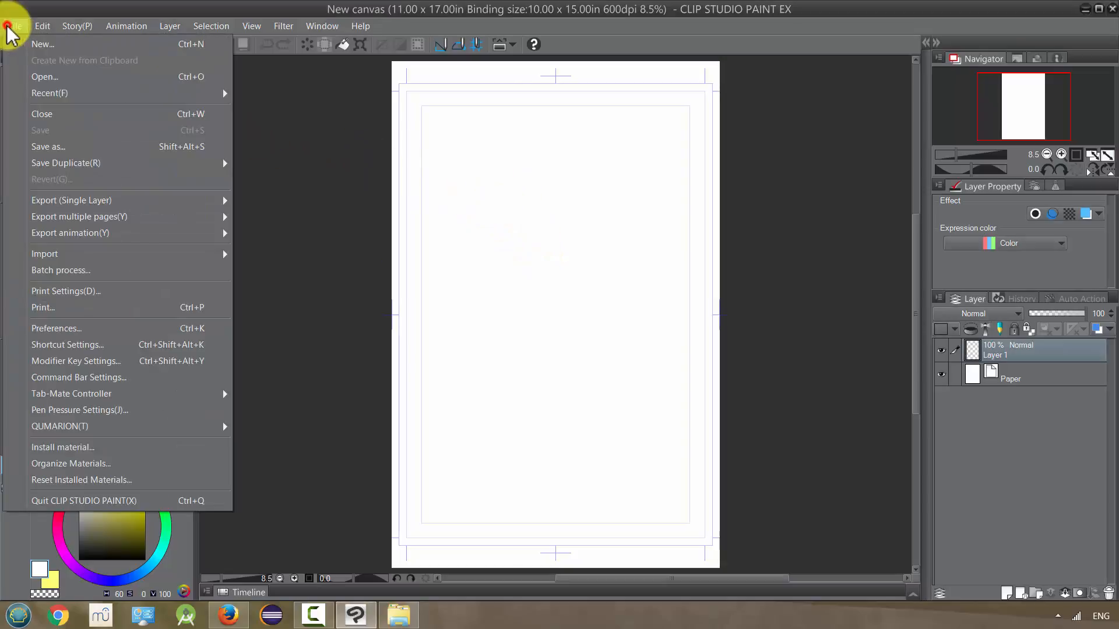
mouse_move(69, 233)
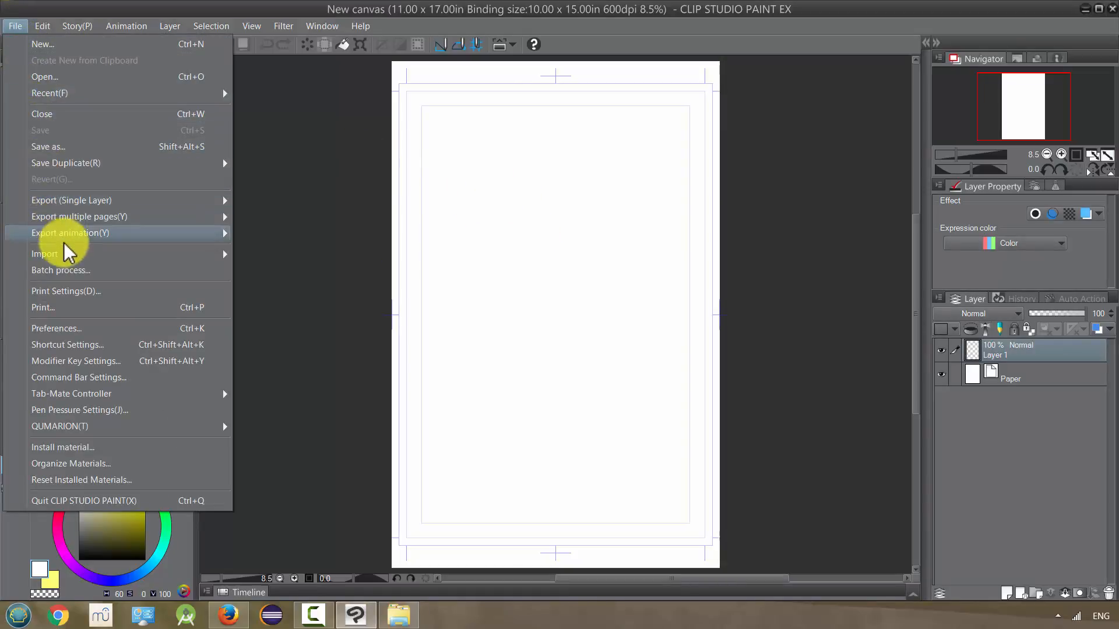
mouse_move(44, 253)
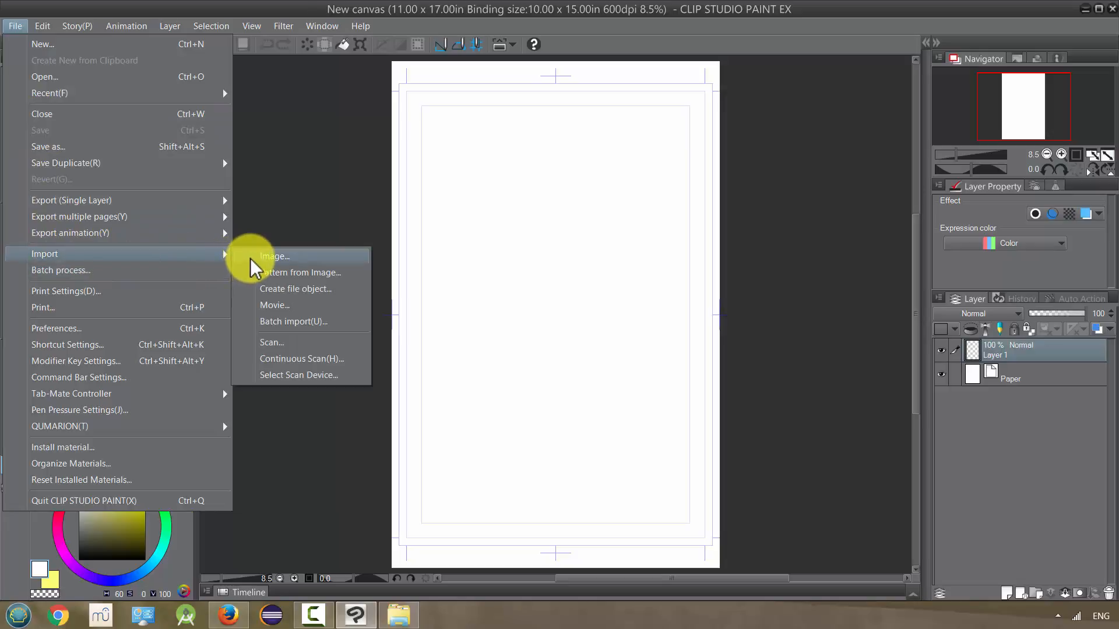
left_click(274, 257)
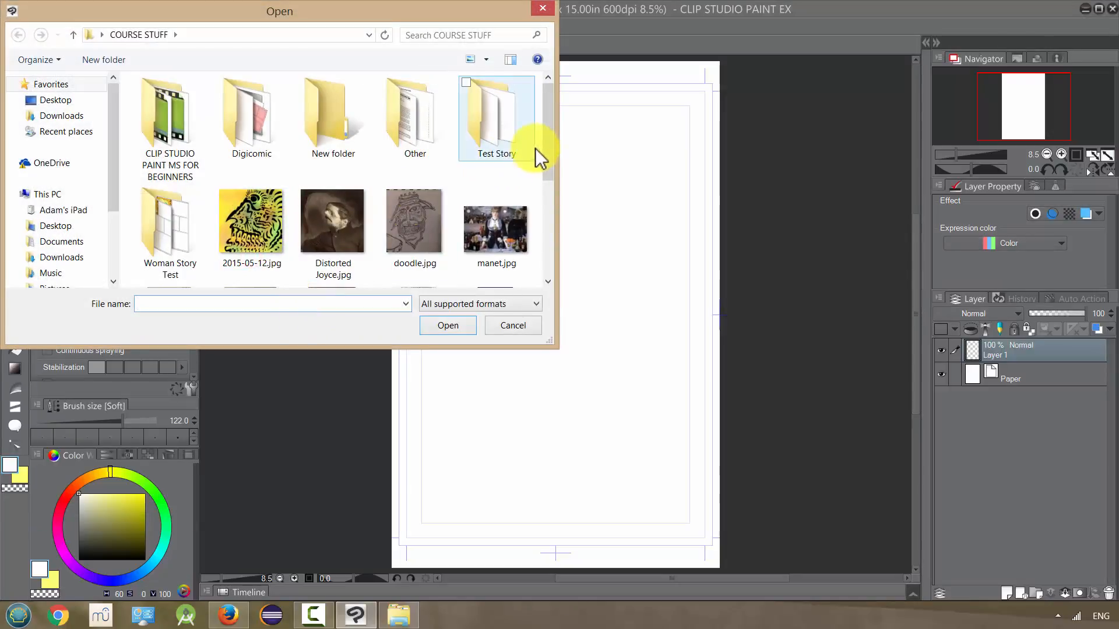
left_click(169, 143)
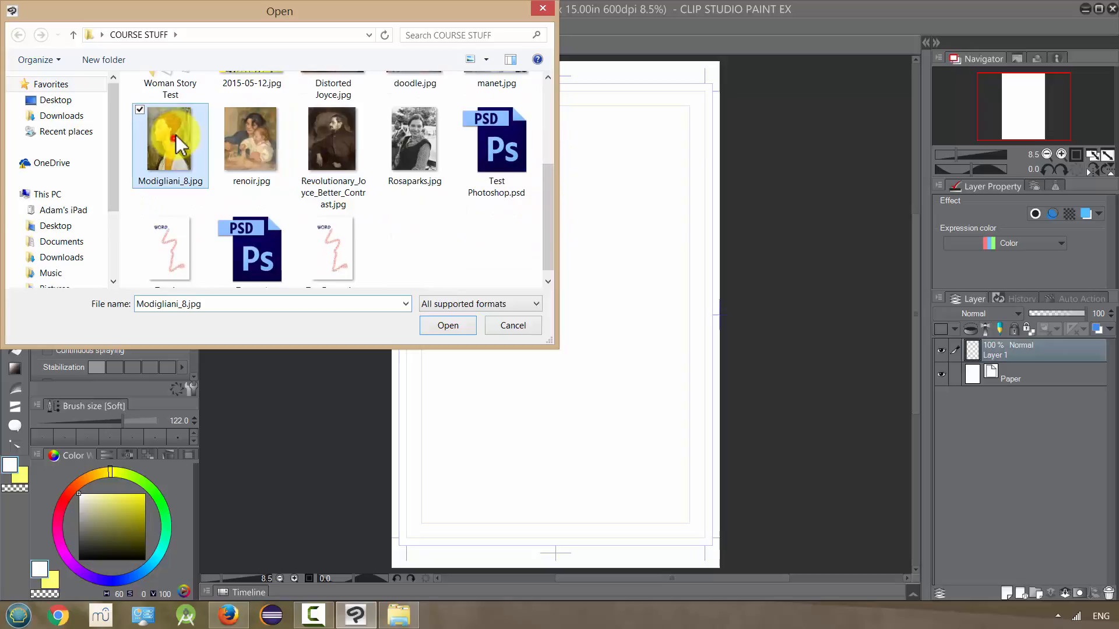
left_click(448, 326)
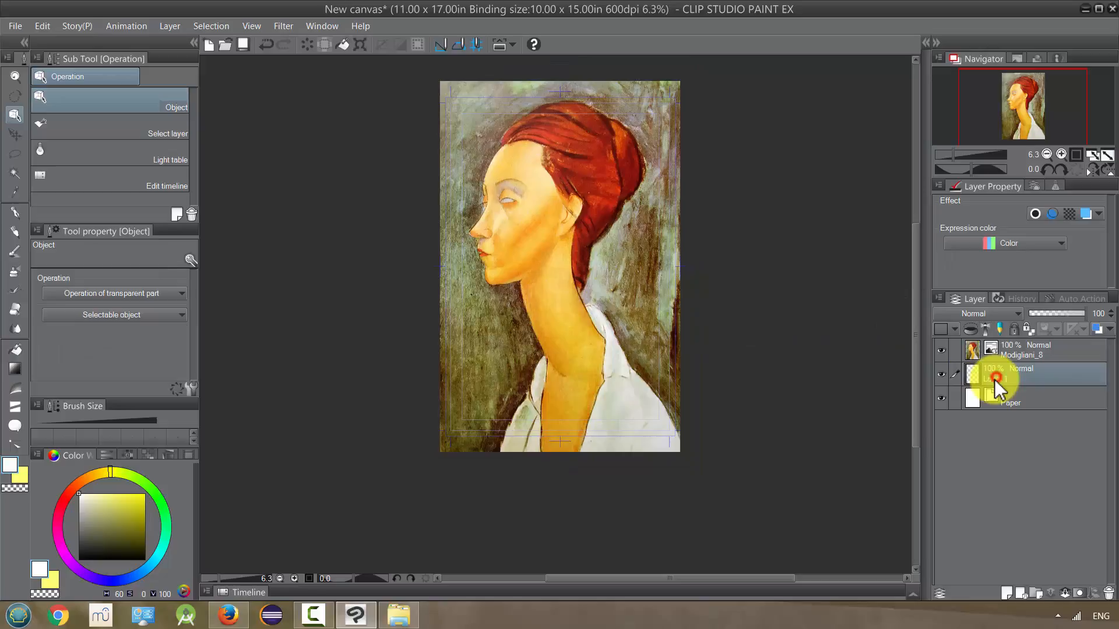
left_click(995, 349)
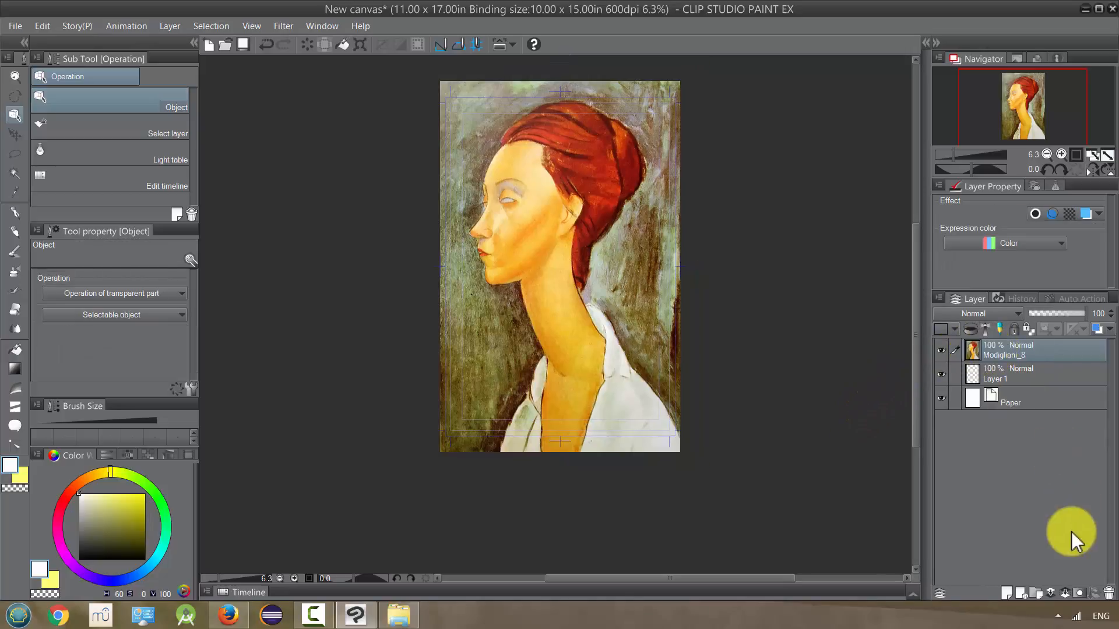
mouse_move(1083, 594)
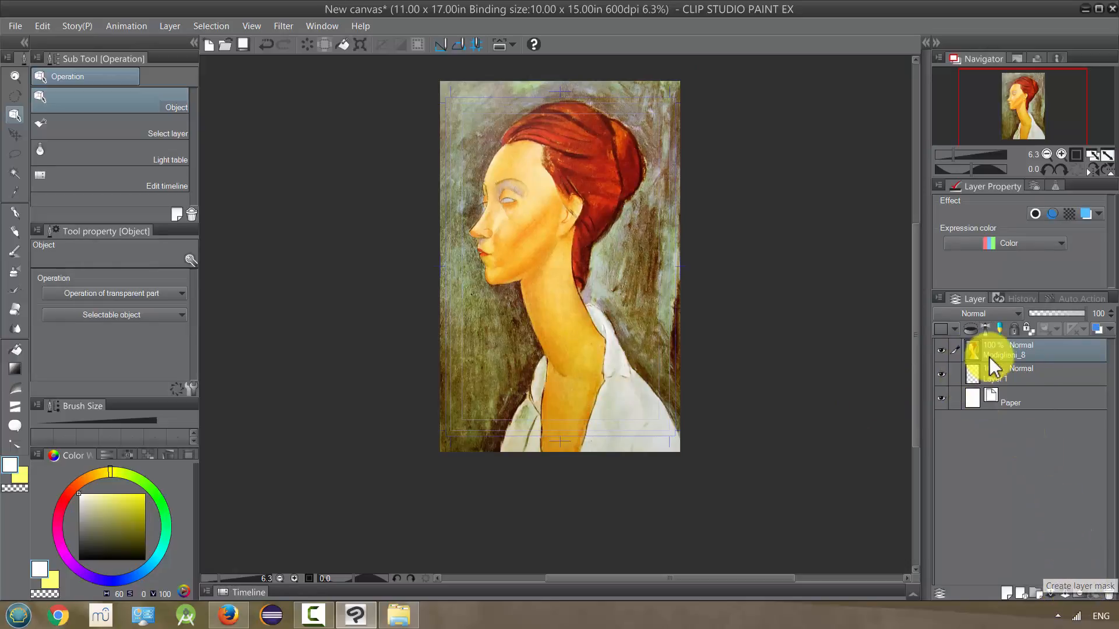
right_click(995, 357)
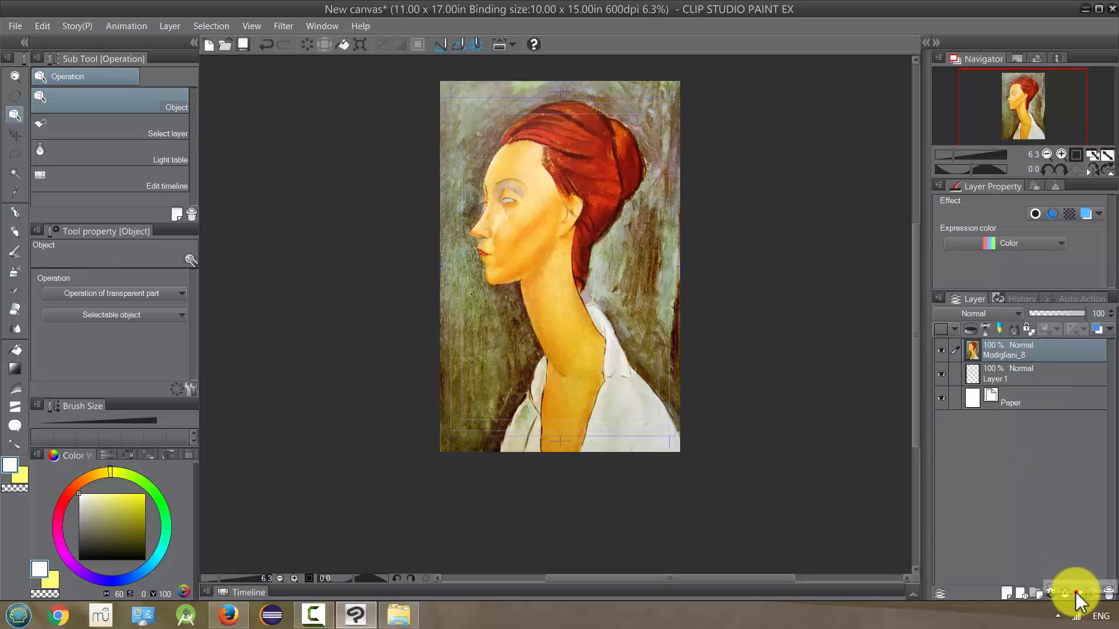
mouse_move(1063, 593)
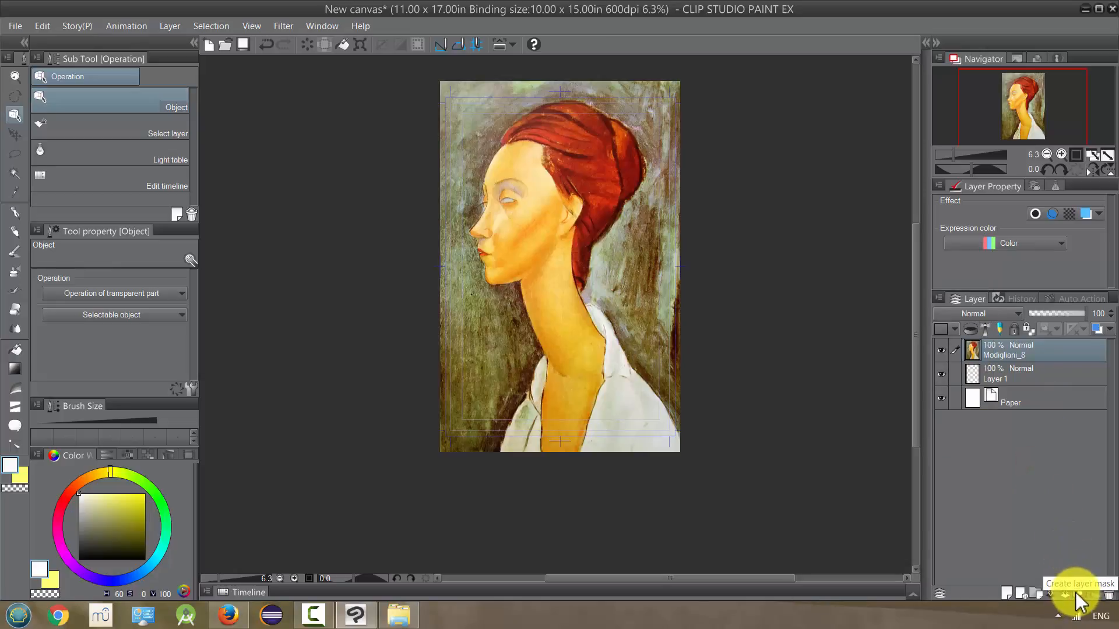
Attach a layer mask to the Modigliani_8 layer and open its mask options
left_click(1081, 593)
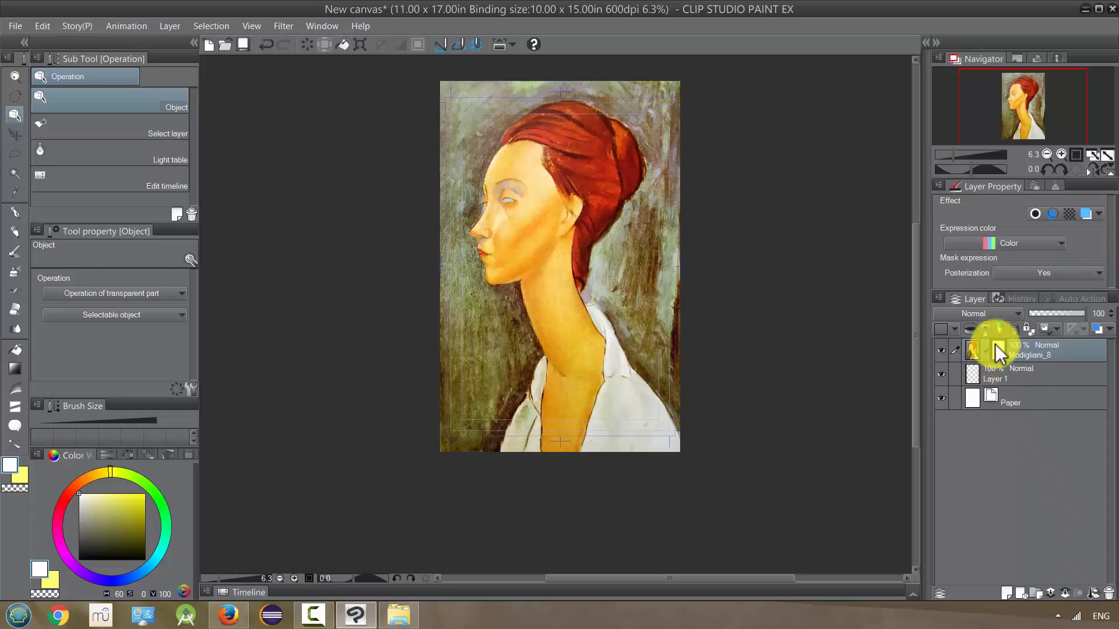
mouse_move(1006, 356)
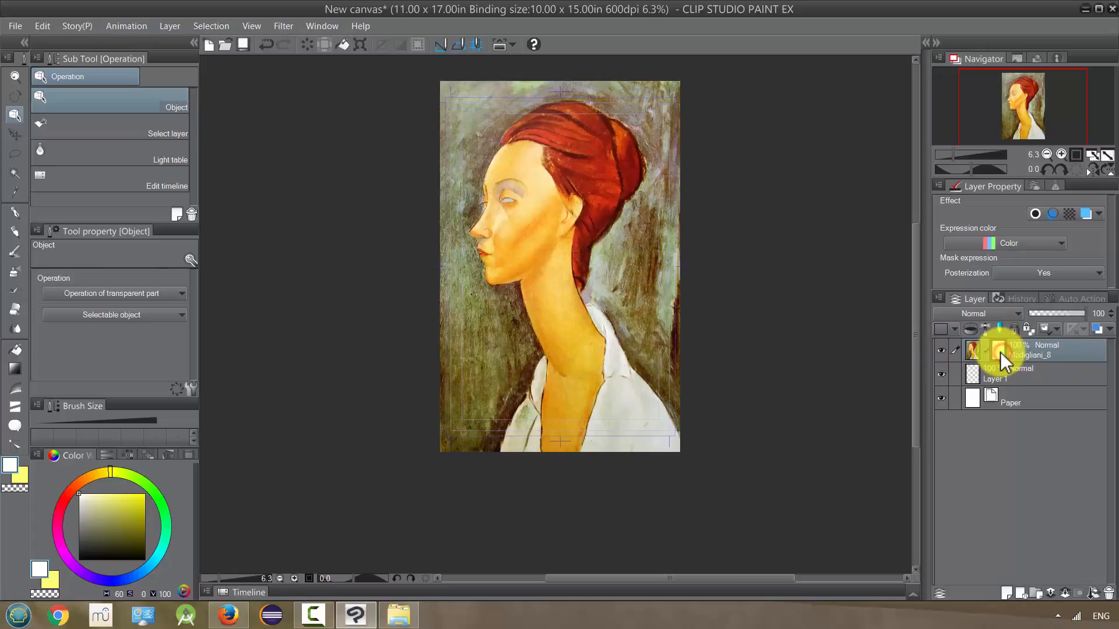
right_click(999, 350)
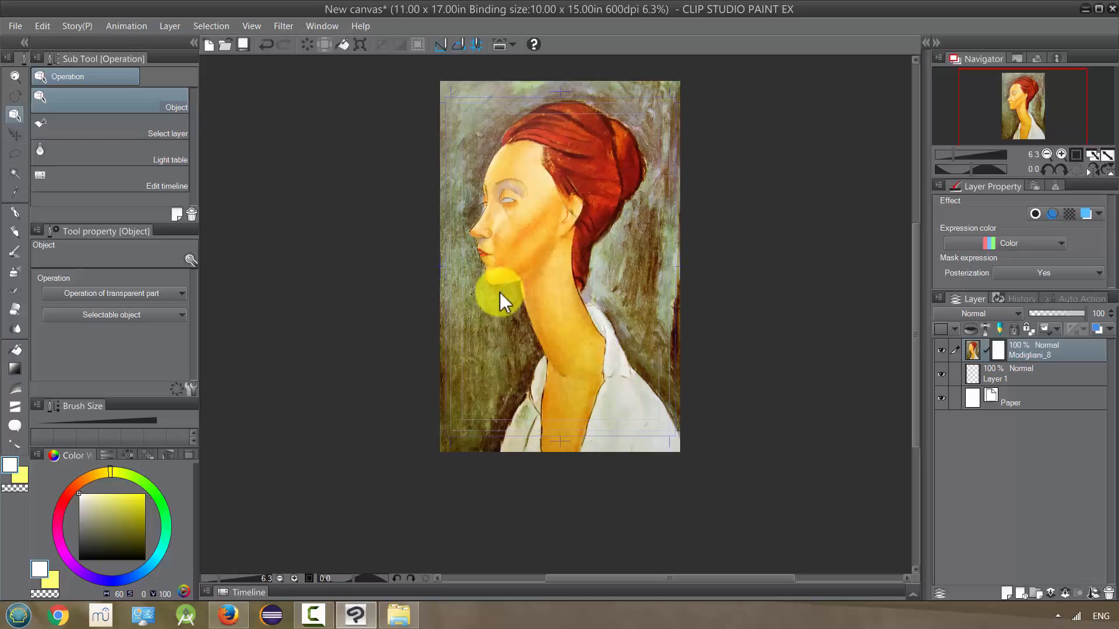
left_click_drag(499, 296, 493, 339)
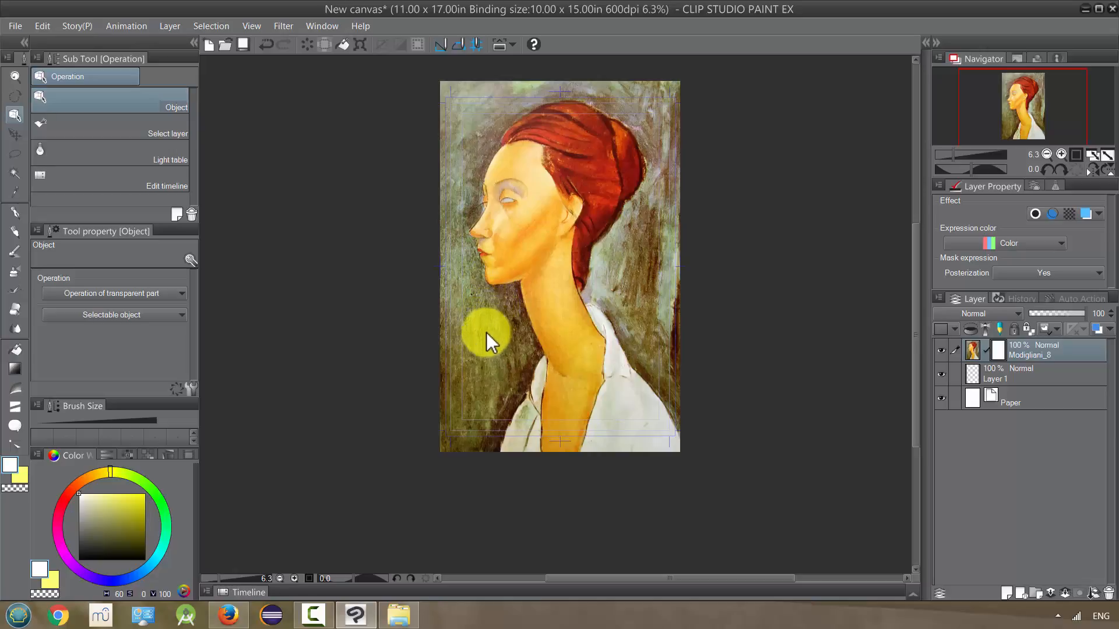
mouse_move(127, 318)
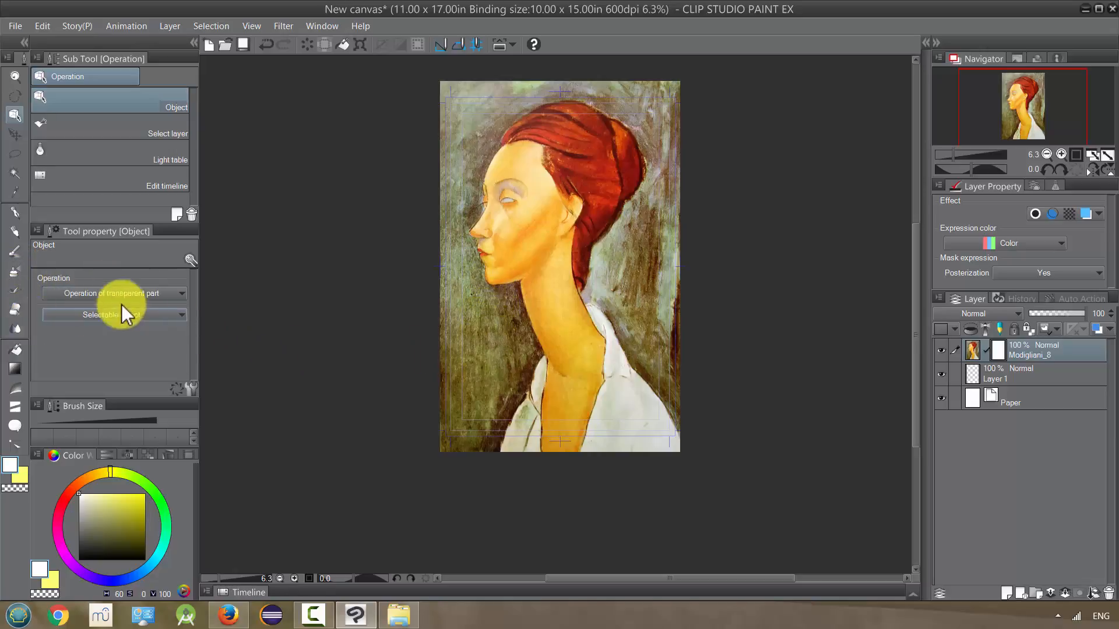
mouse_move(359, 303)
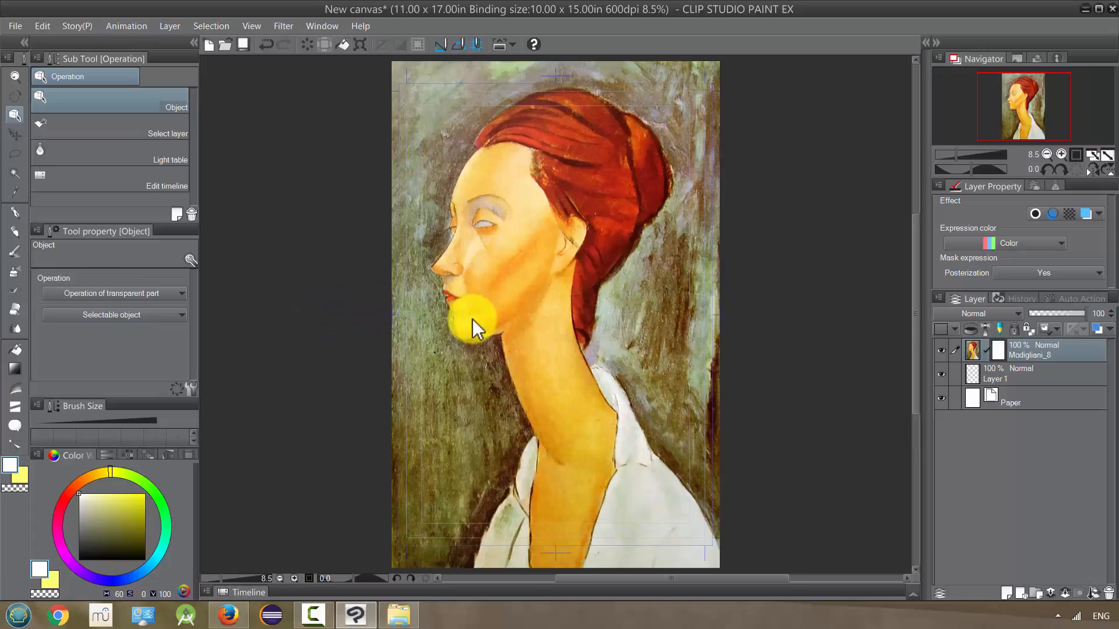
mouse_move(368, 396)
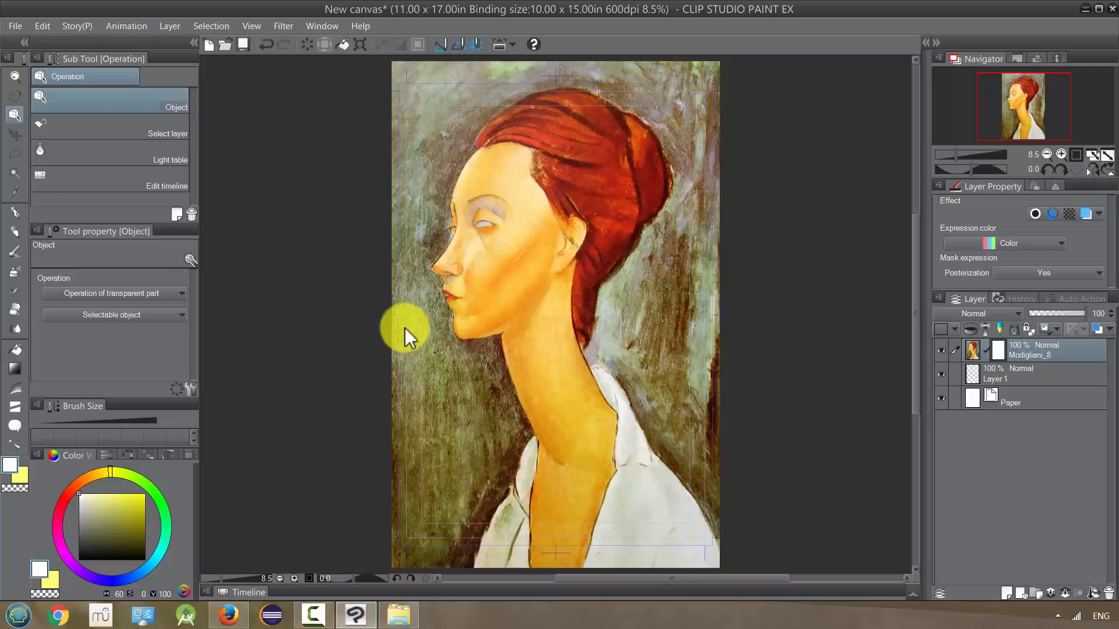
Erase the mask along the lower left, left side and upper left background
left_click(14, 193)
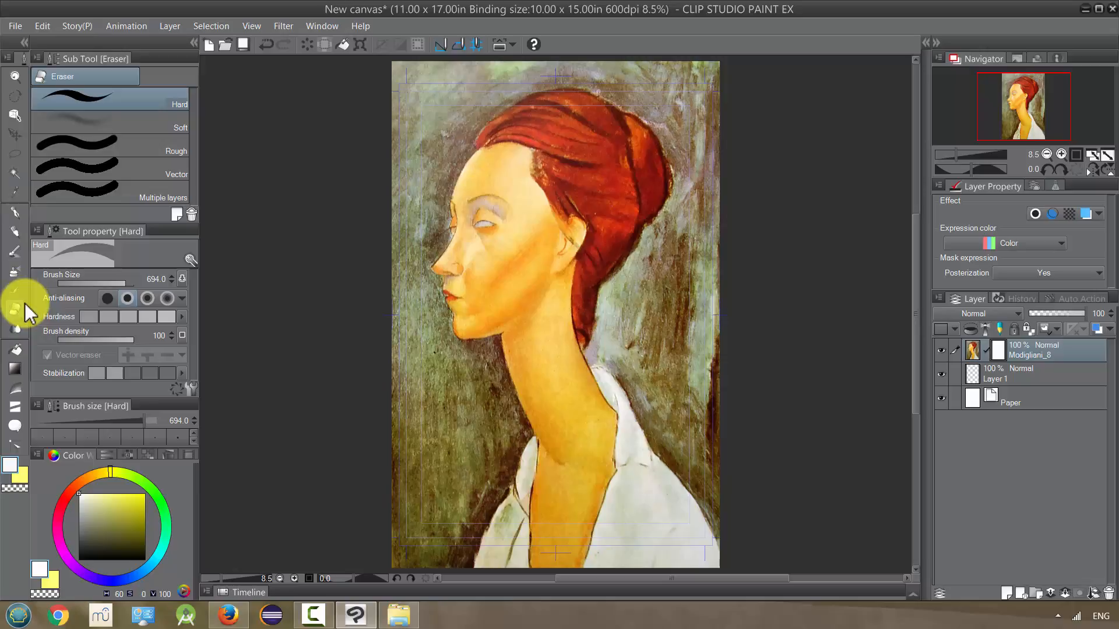
mouse_move(39, 336)
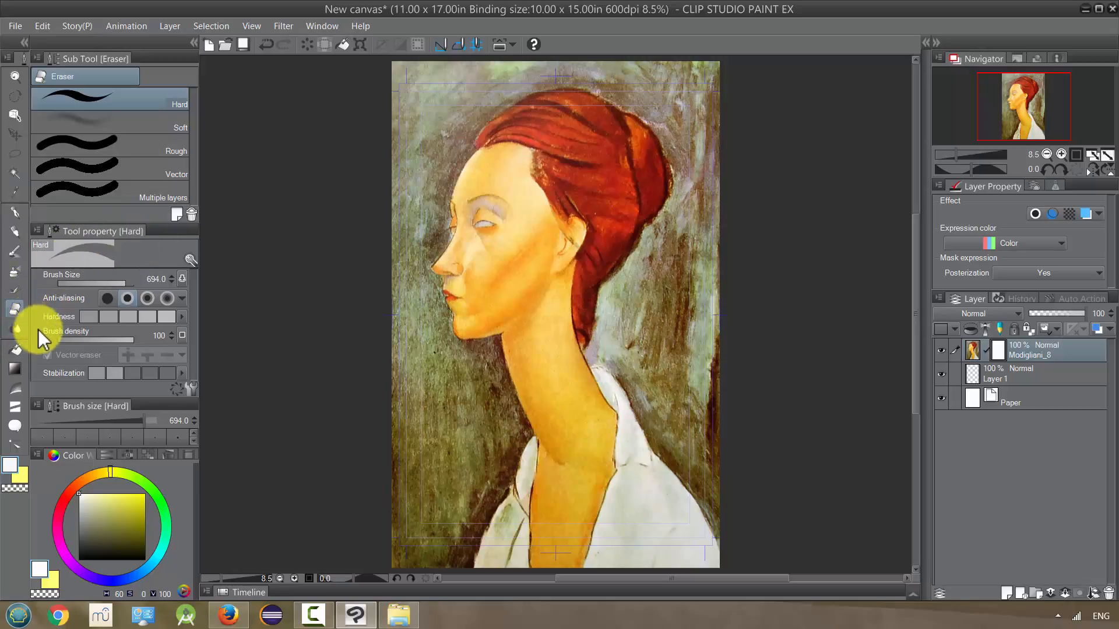
mouse_move(18, 289)
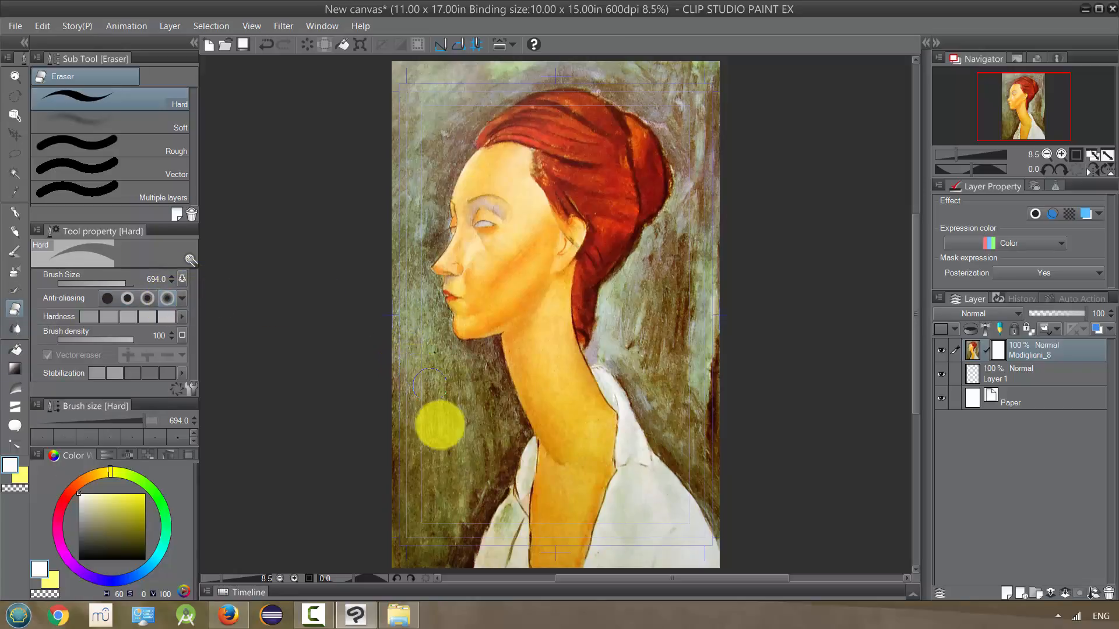
left_click_drag(439, 425, 413, 386)
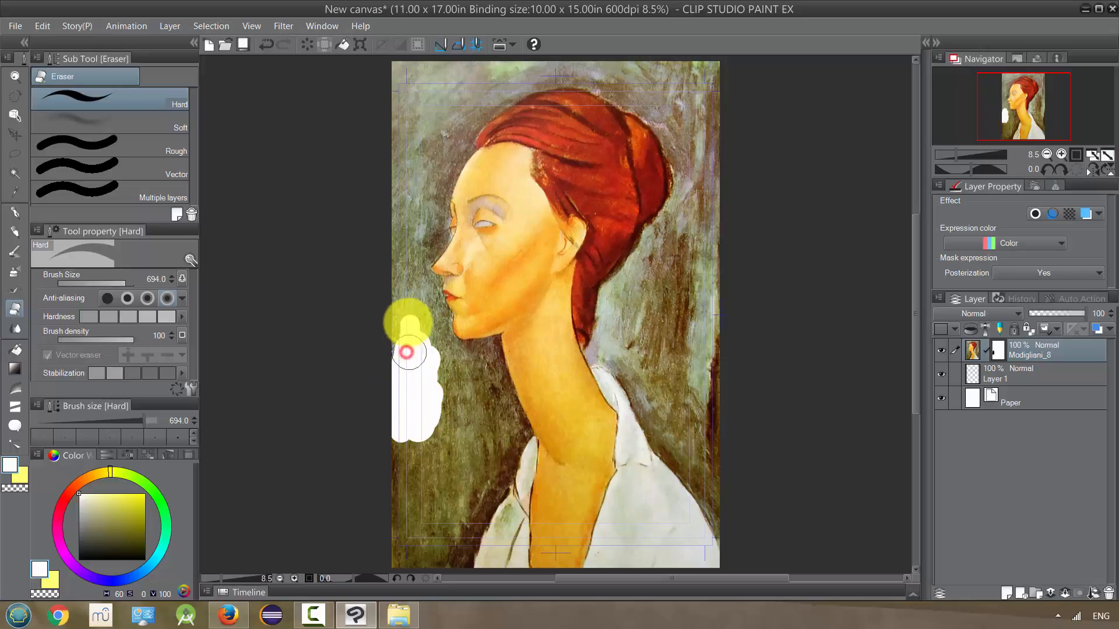
left_click_drag(410, 350, 389, 193)
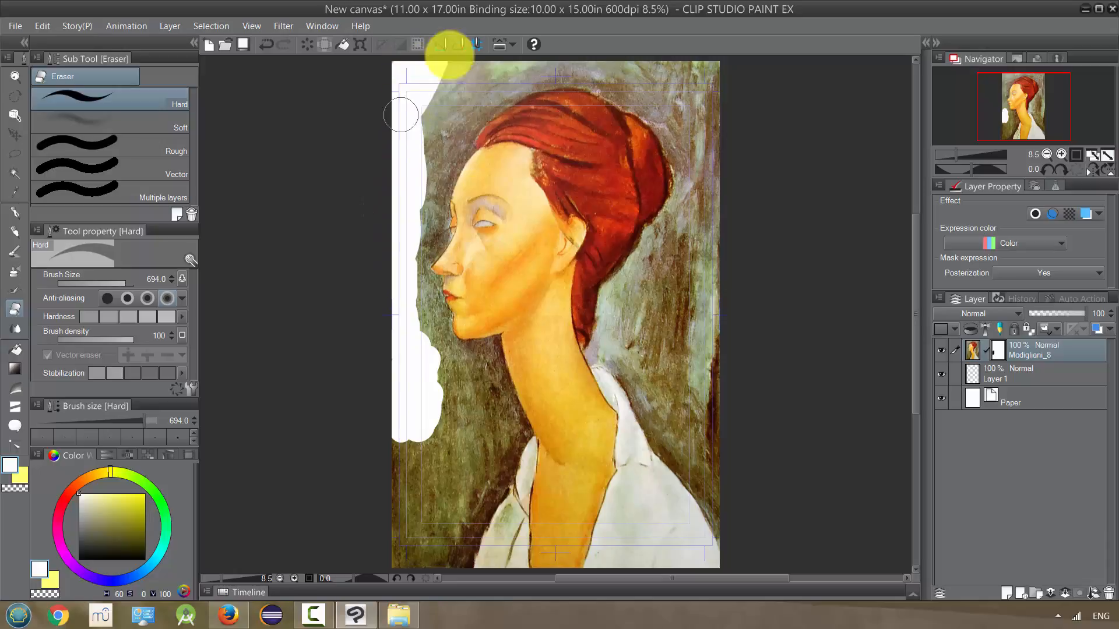
left_click_drag(449, 57, 418, 218)
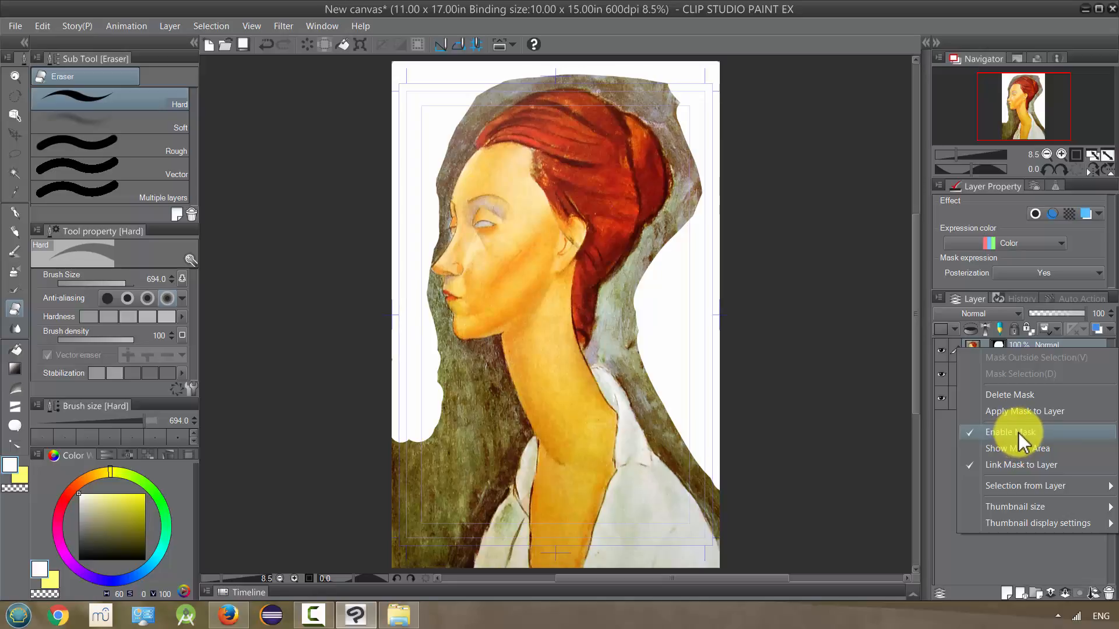
left_click(1010, 432)
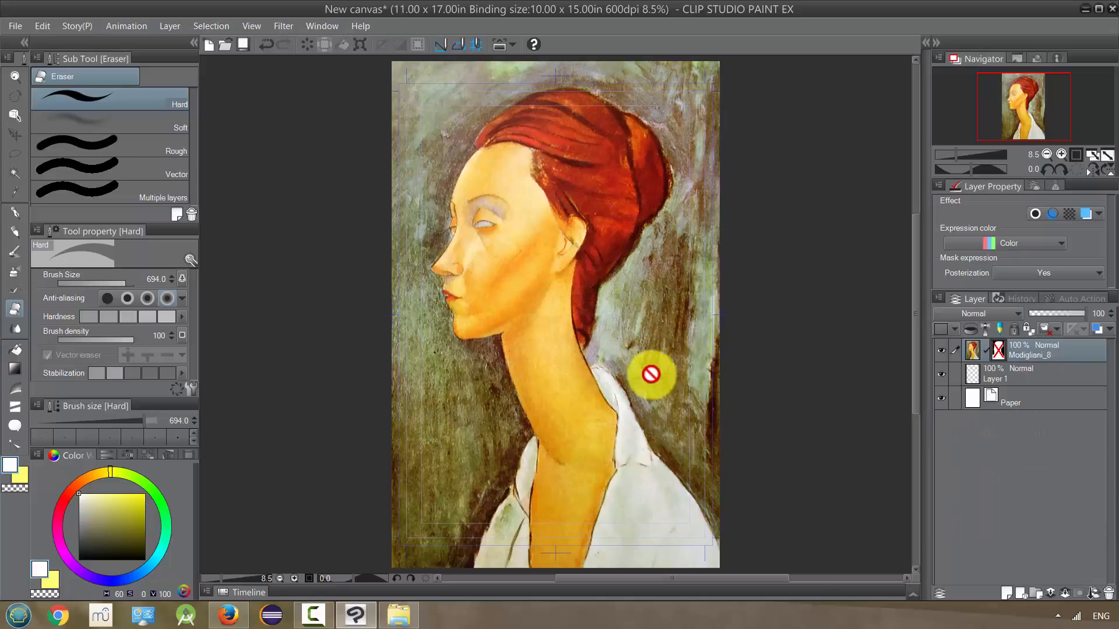
mouse_move(648, 238)
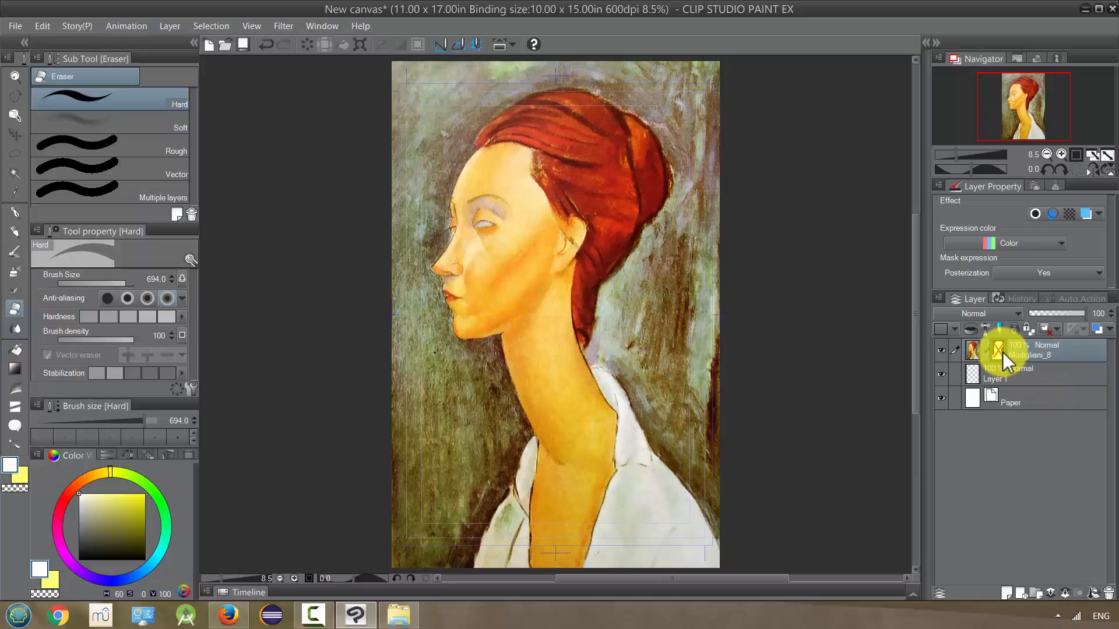
right_click(999, 349)
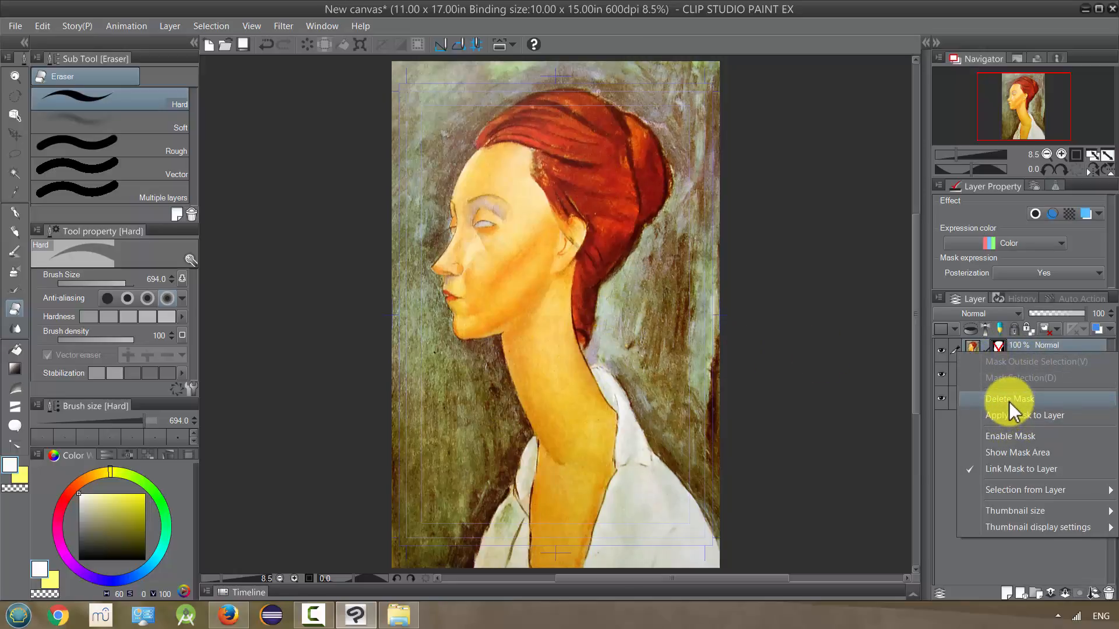
left_click(1008, 398)
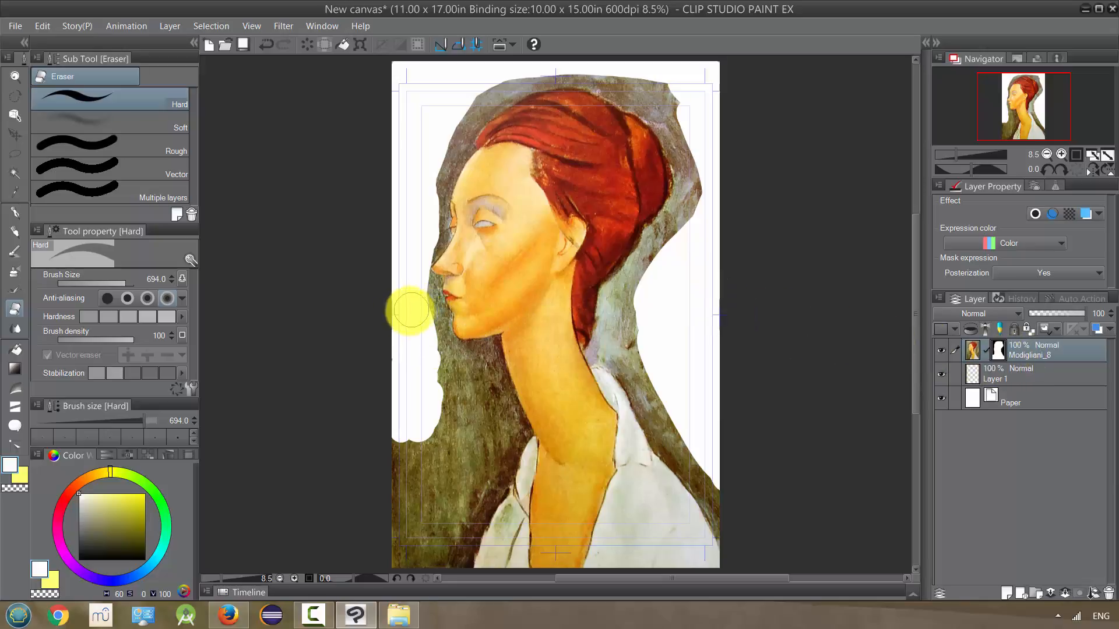
mouse_move(10, 285)
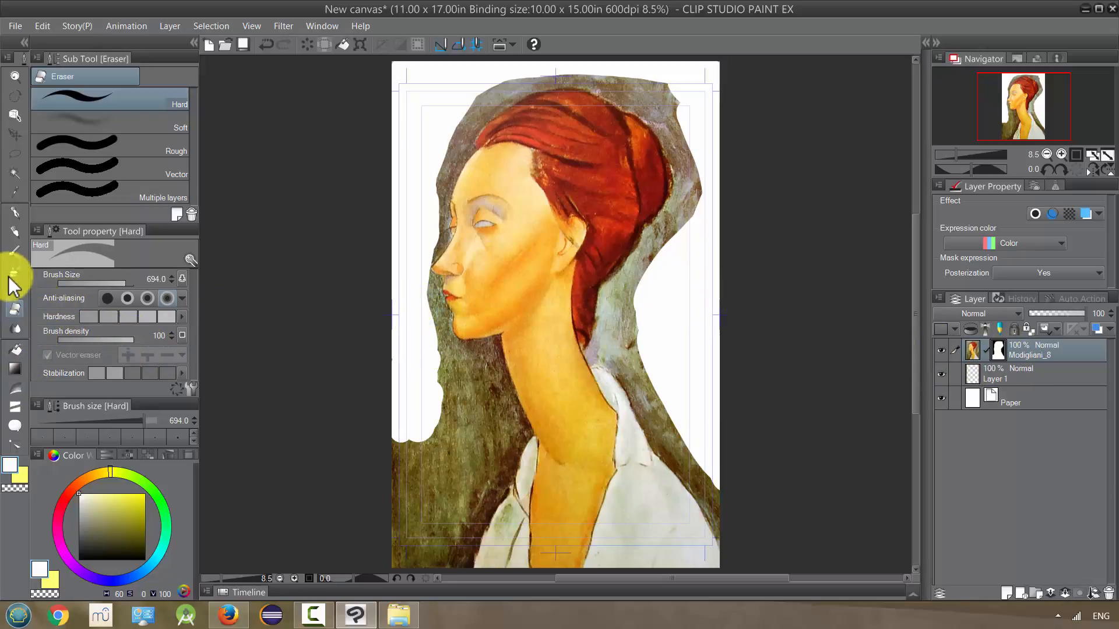
mouse_move(14, 218)
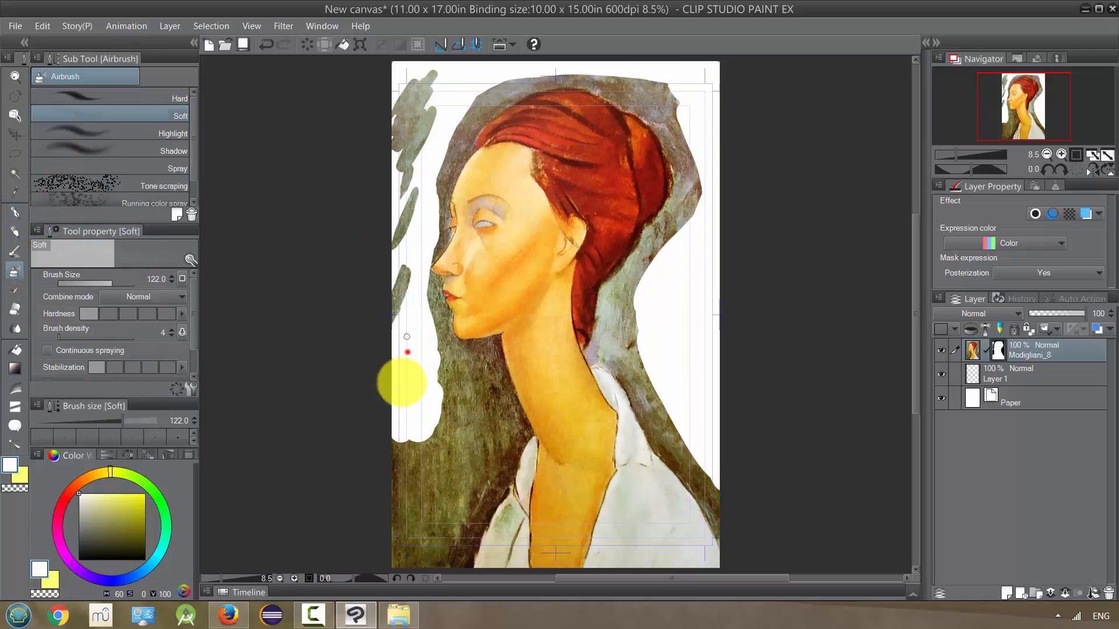
Airbrush soft grey patches at upper left and a speckled band over the face
left_click_drag(403, 382, 414, 343)
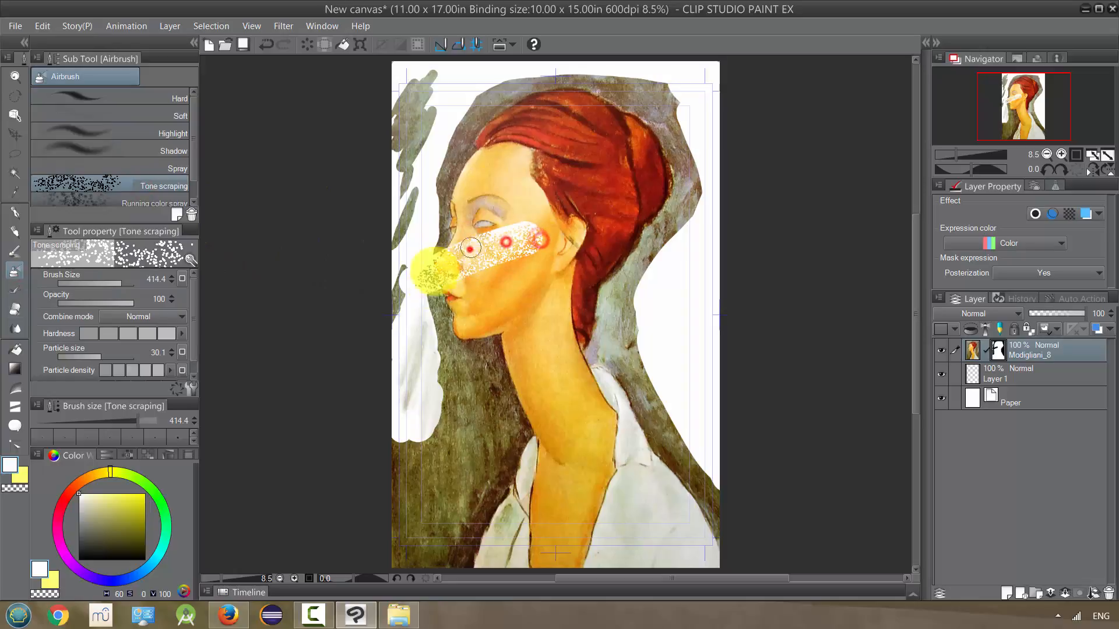
left_click_drag(471, 247, 489, 78)
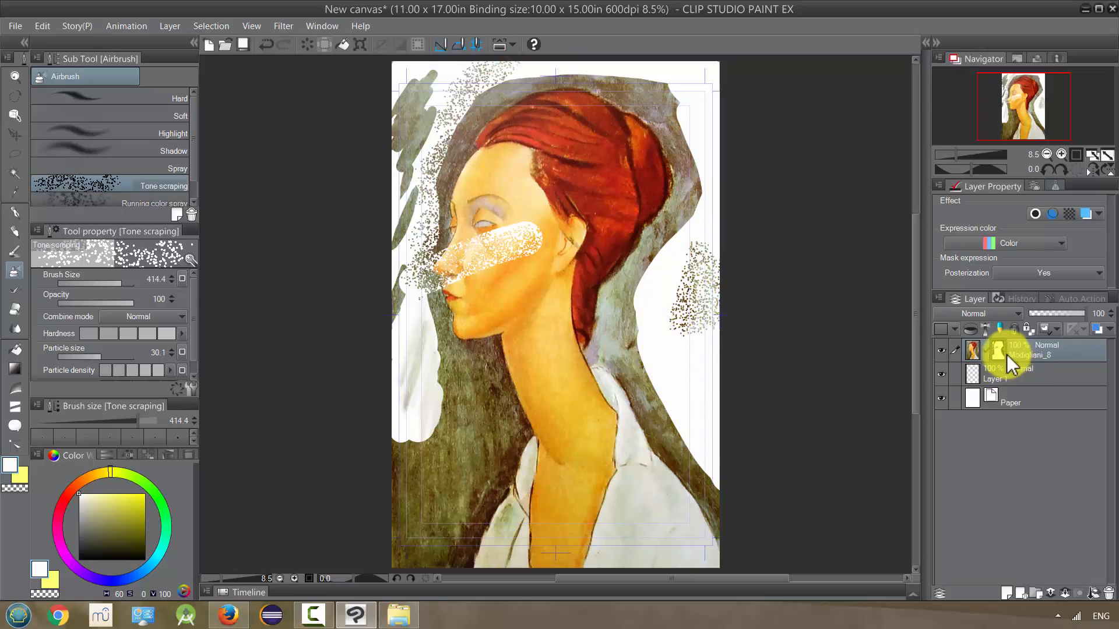
Delete the layer mask and lasso around the woman's head, neck and shoulders
right_click(995, 349)
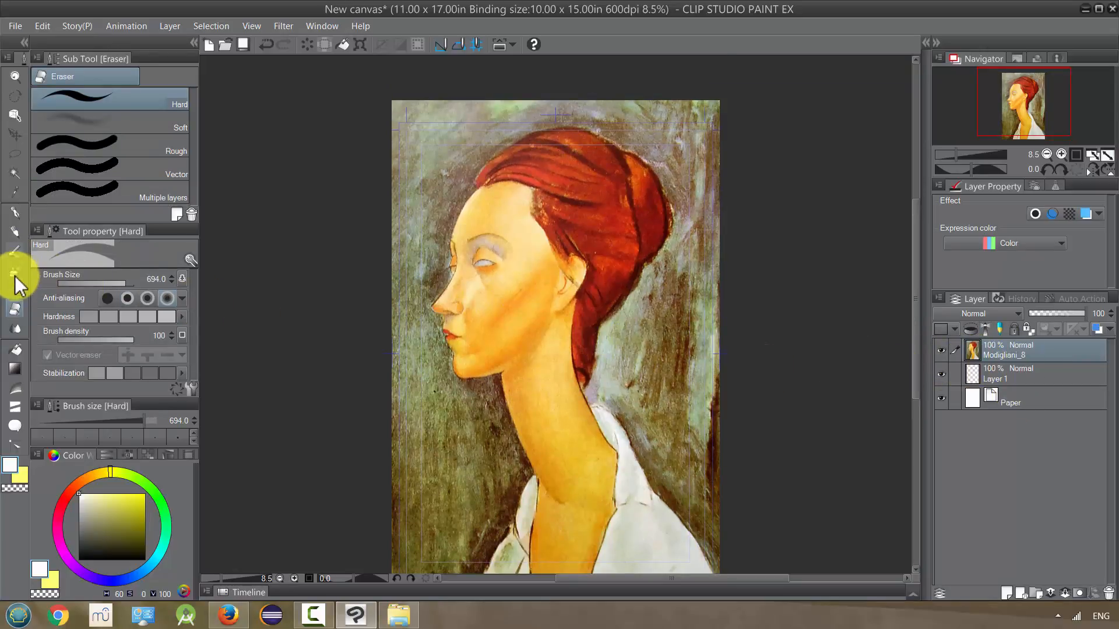
mouse_move(14, 217)
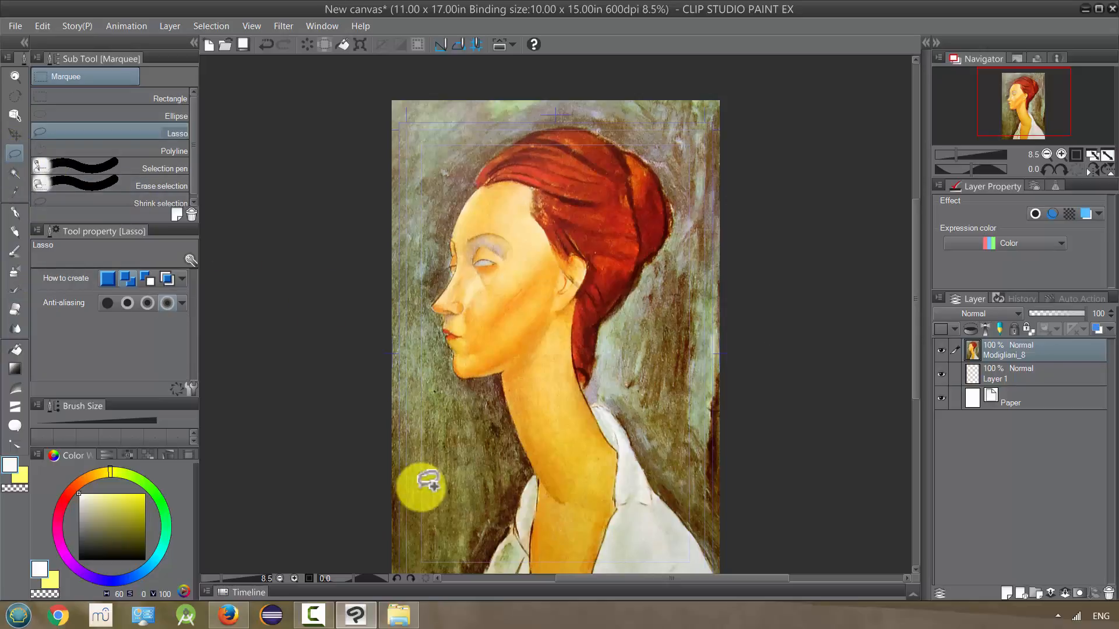
mouse_move(531, 467)
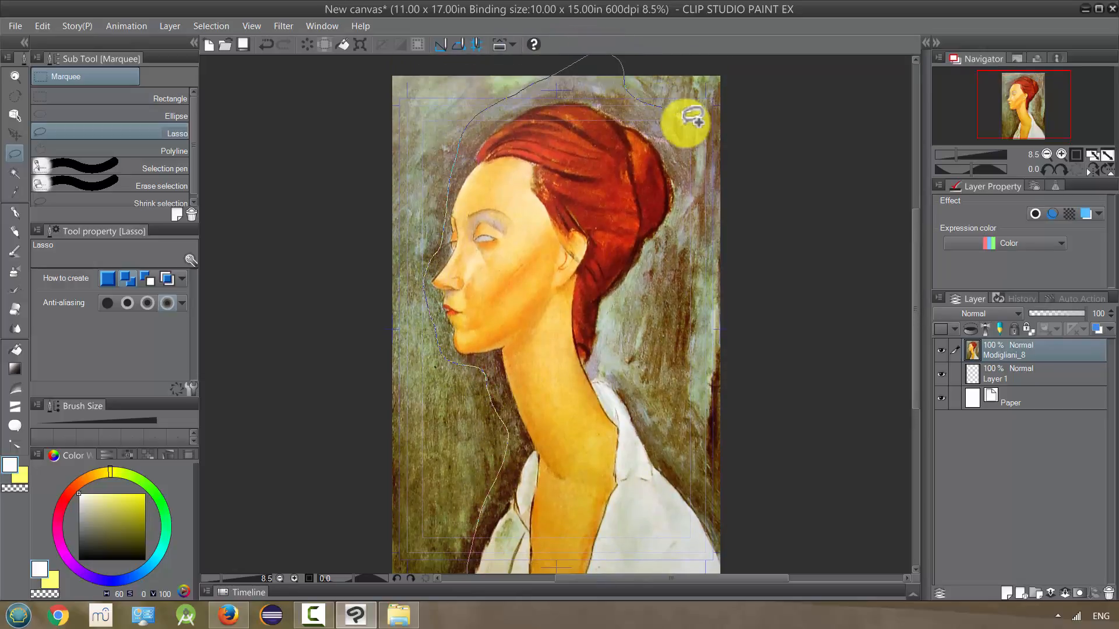
left_click_drag(689, 118, 649, 421)
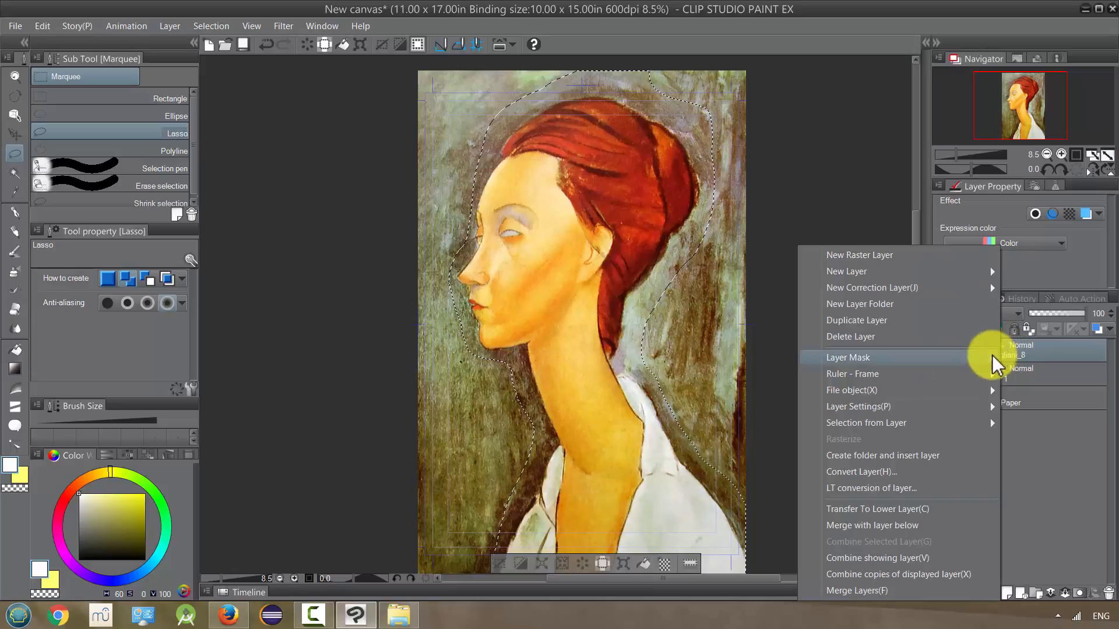
mouse_move(847, 357)
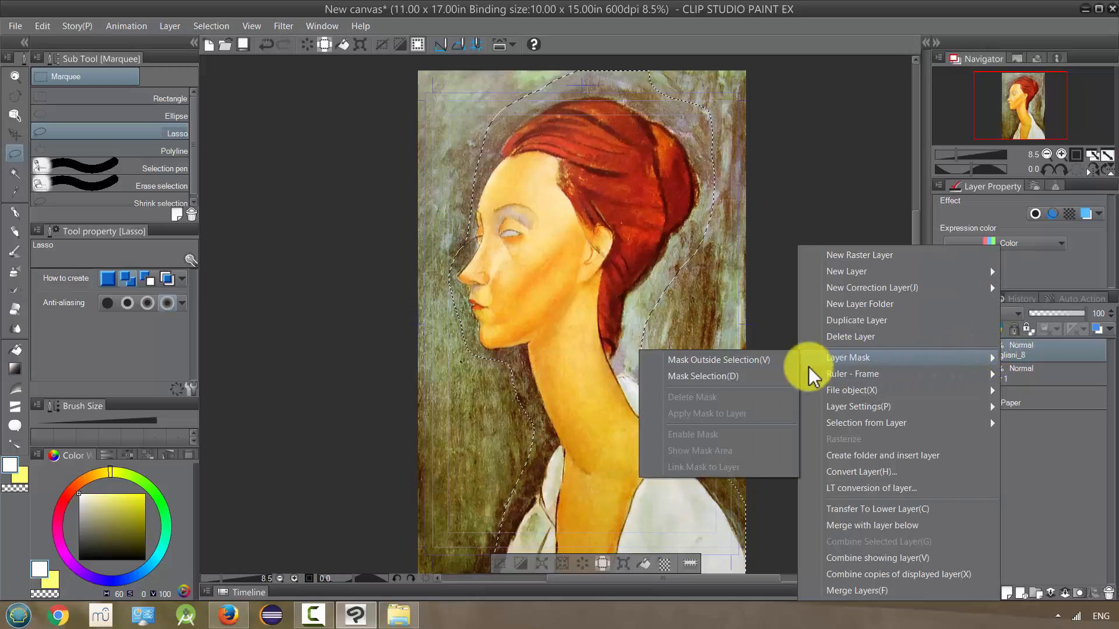
mouse_move(734, 363)
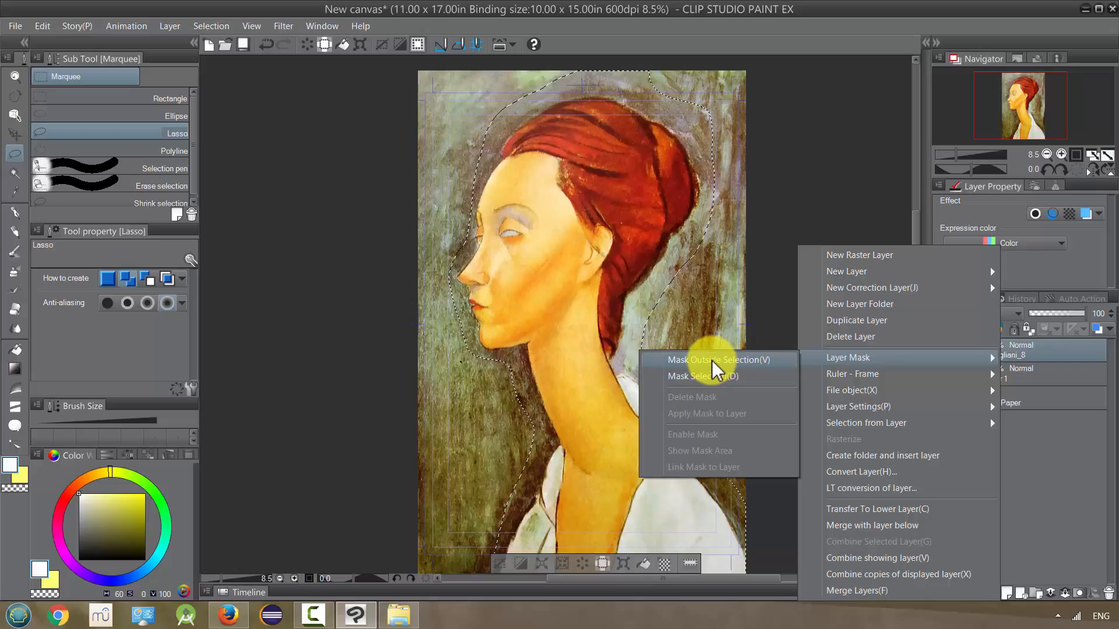
Mask outside the lasso selection, then toggle the mask off and back on
left_click(716, 359)
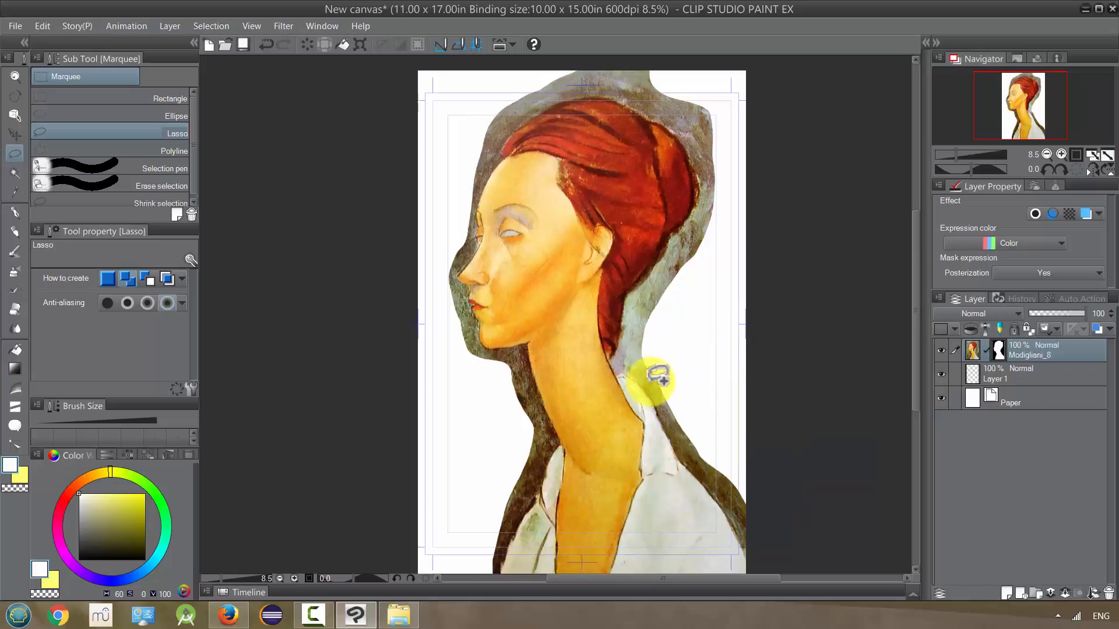
mouse_move(492, 506)
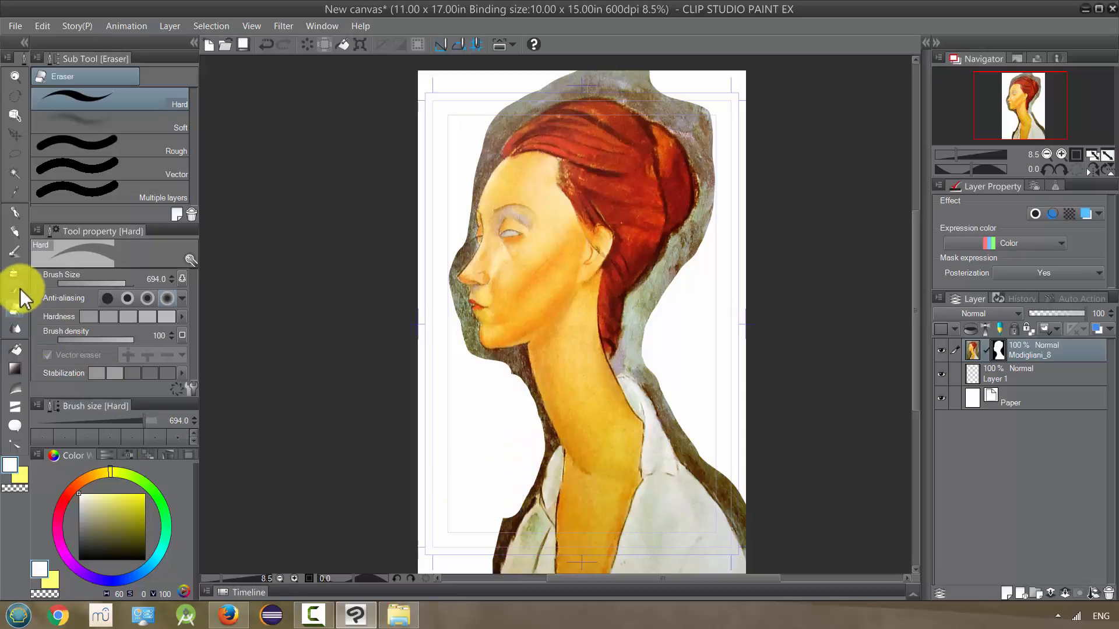
mouse_move(19, 177)
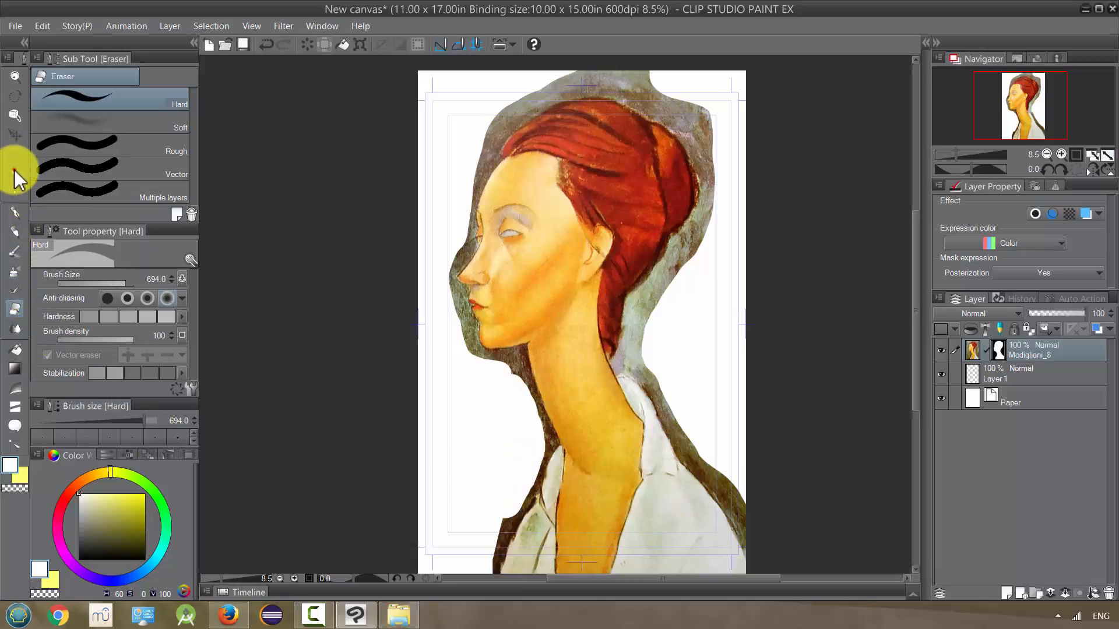
left_click(14, 171)
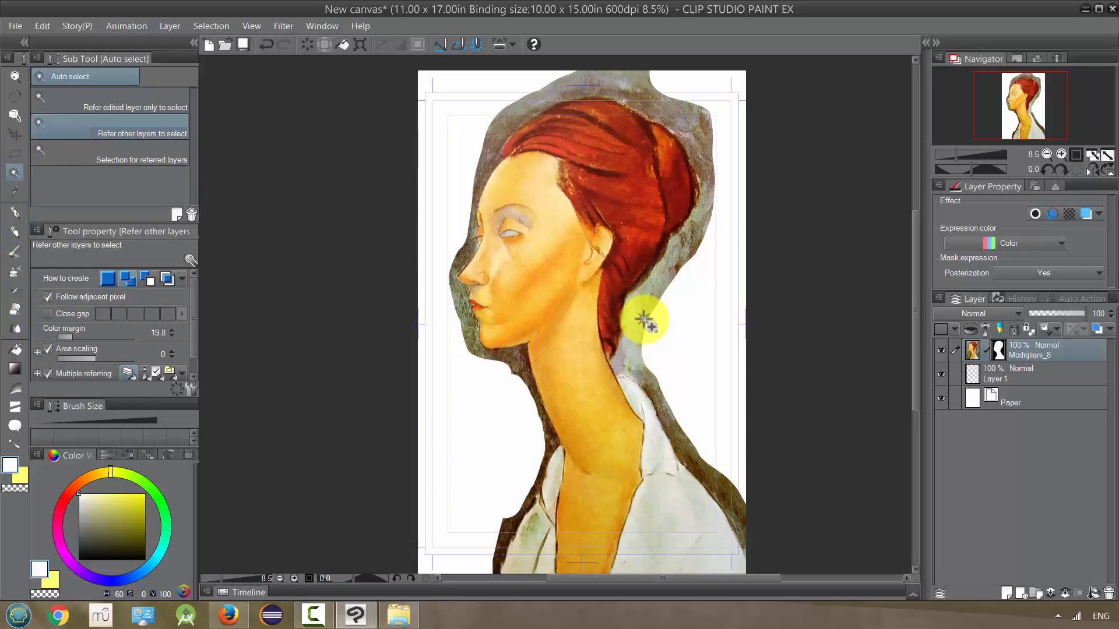
mouse_move(617, 110)
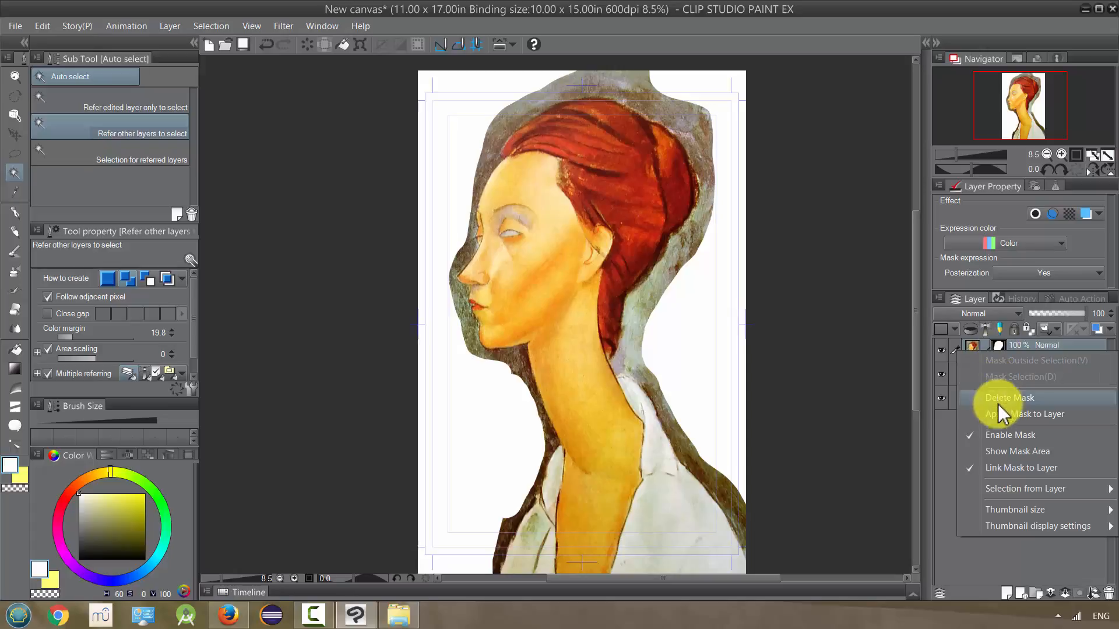
left_click(1009, 398)
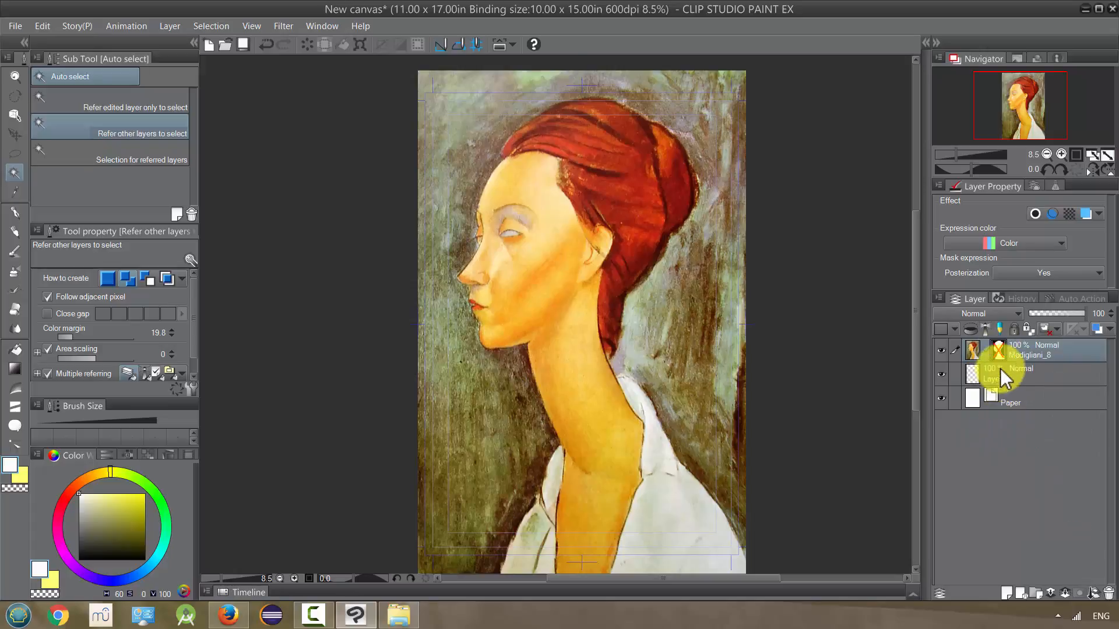
right_click(998, 346)
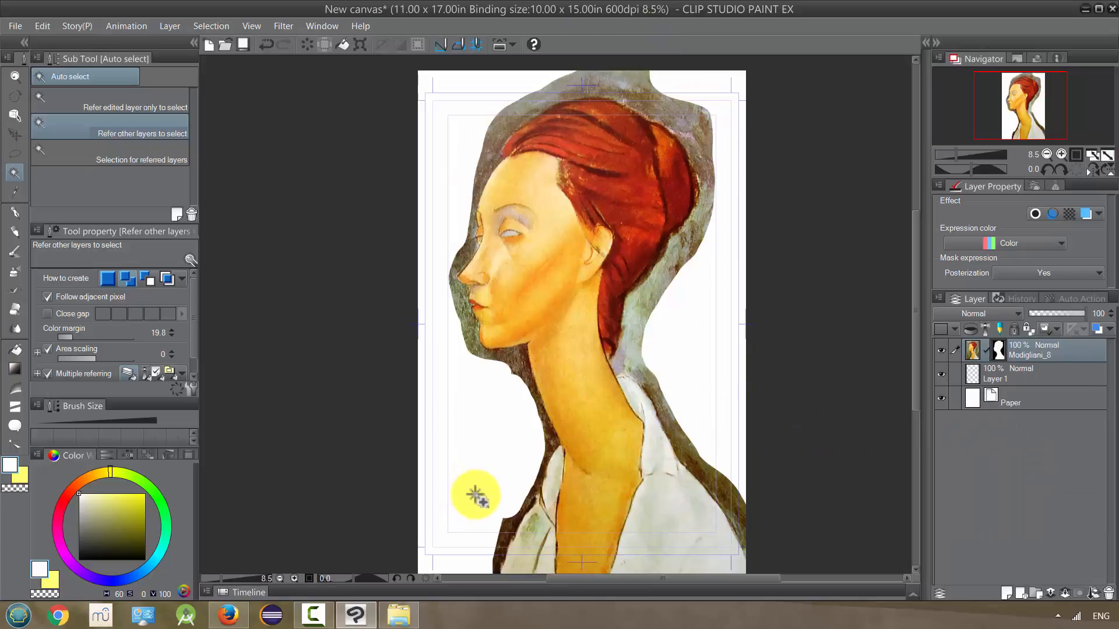
mouse_move(488, 489)
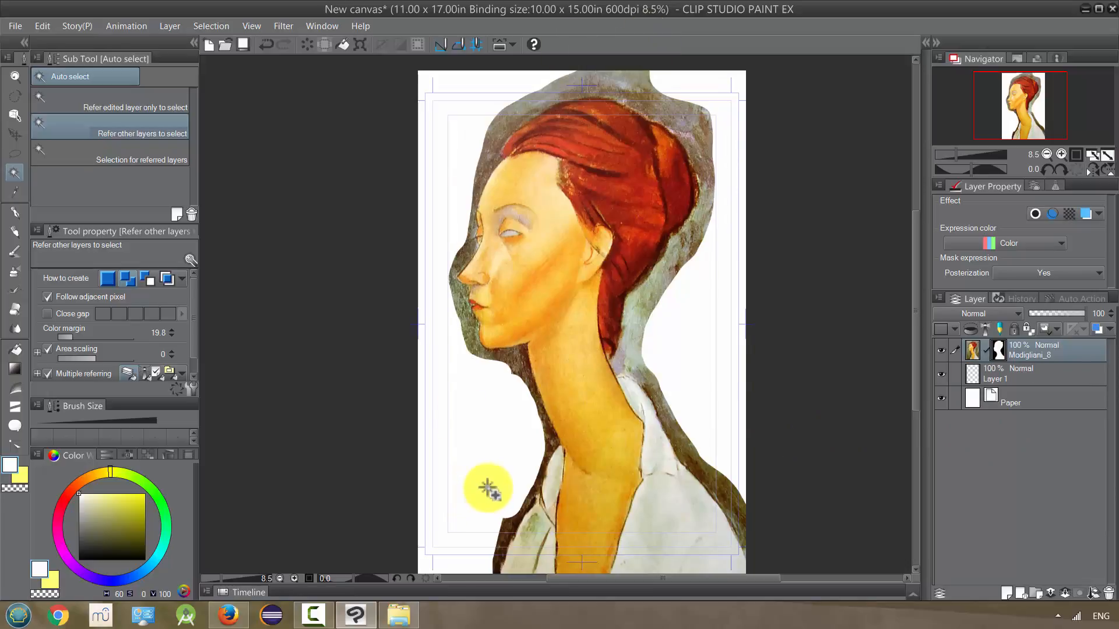